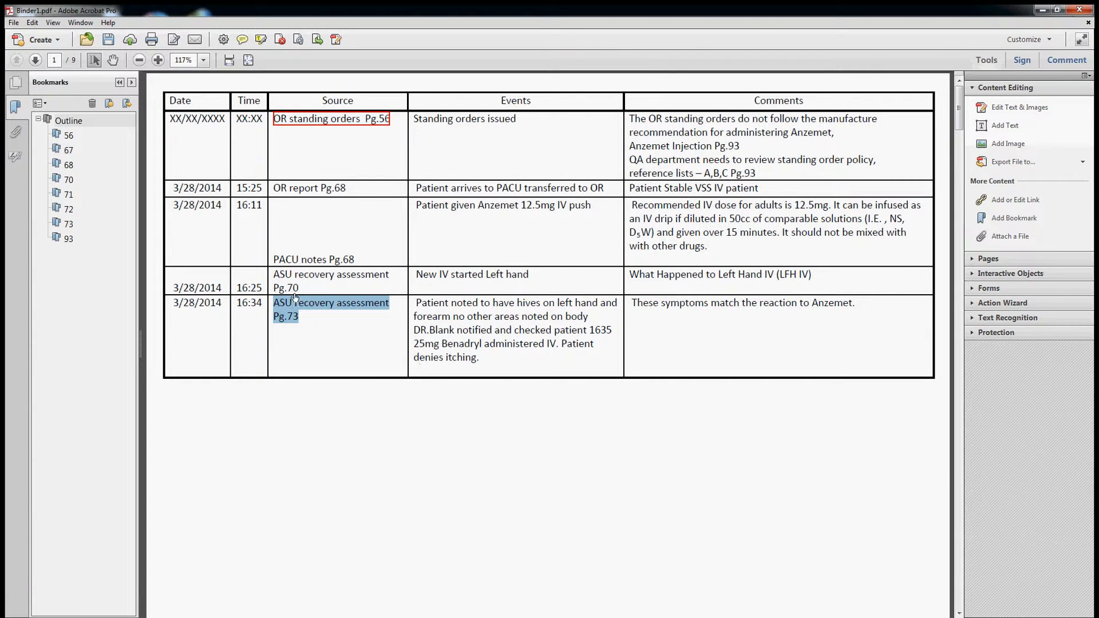
# - Create a go-to-page link from 'ASU recovery assessment Pg.73' and page forward to its assessment page
pyautogui.rightClick(294, 303)
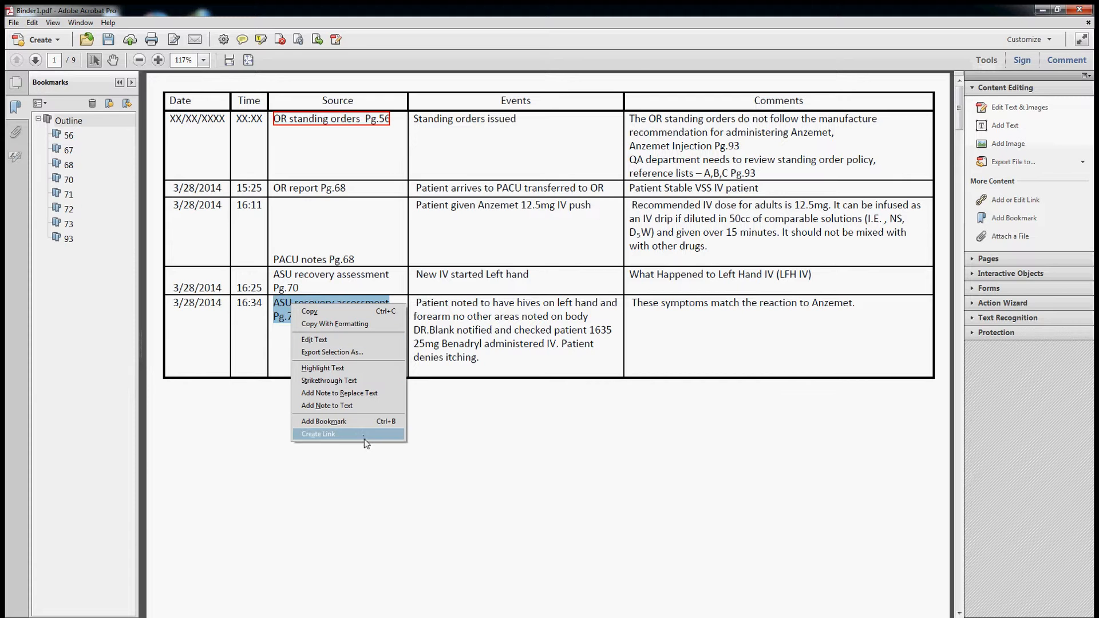
pyautogui.click(318, 434)
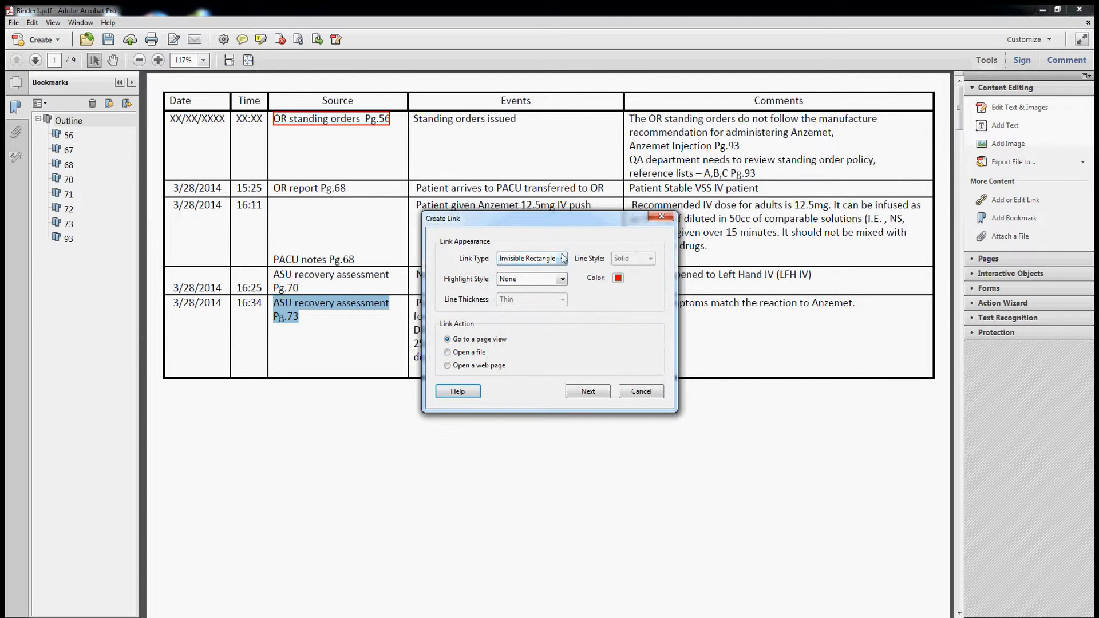
pyautogui.click(587, 392)
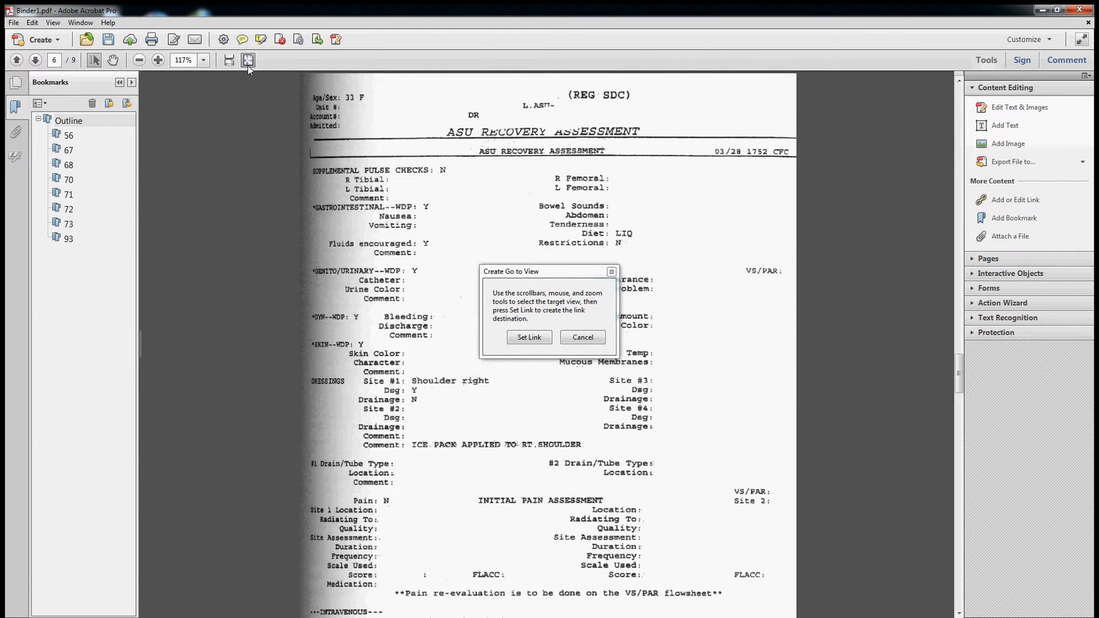
pyautogui.click(38, 60)
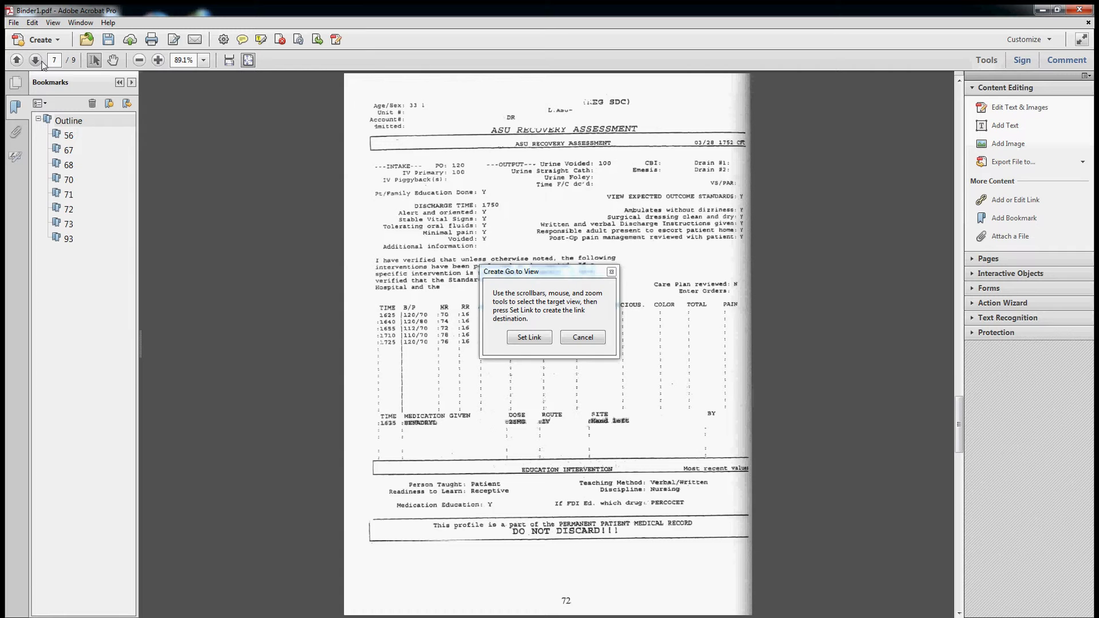
pyautogui.click(35, 59)
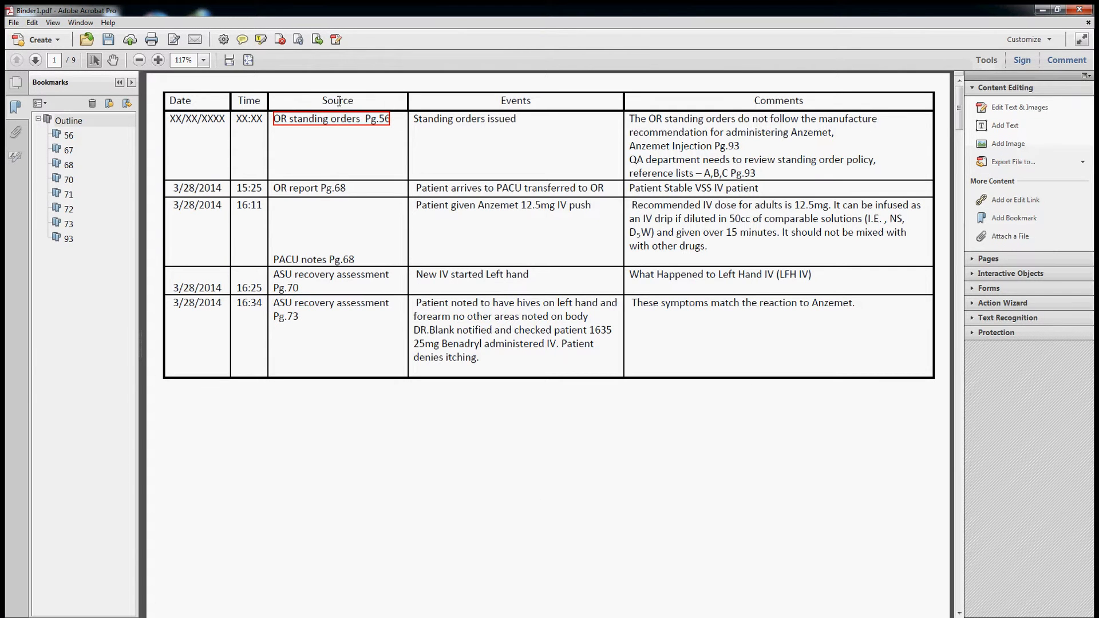
pyautogui.moveTo(683, 170)
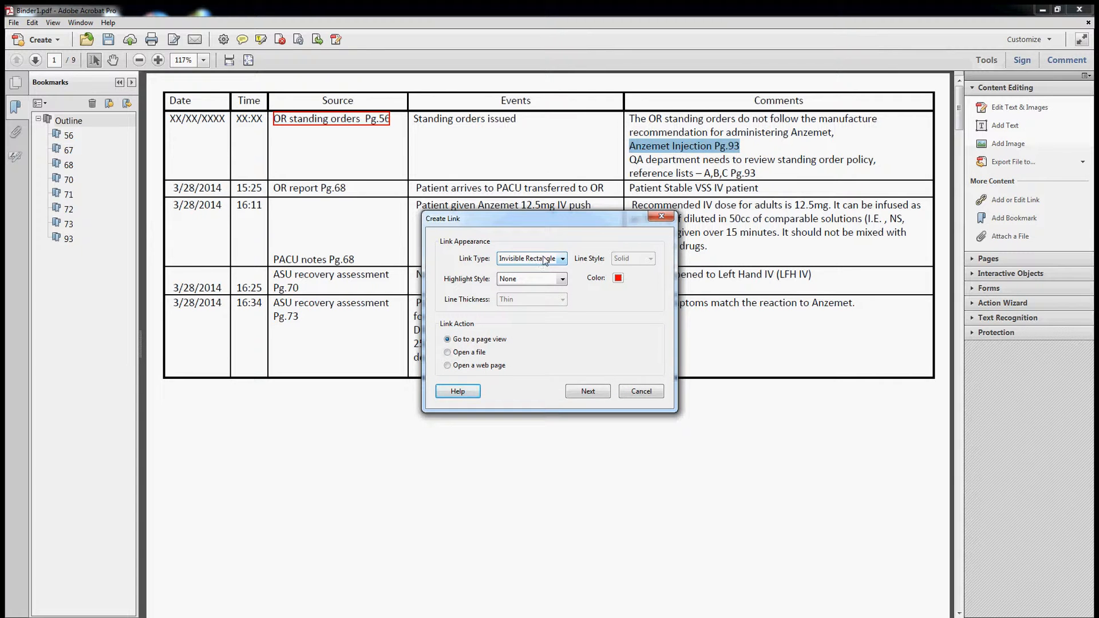
# - Make the link a visible rectangle with a dashed blue outline, keeping Go to a page view
pyautogui.click(561, 259)
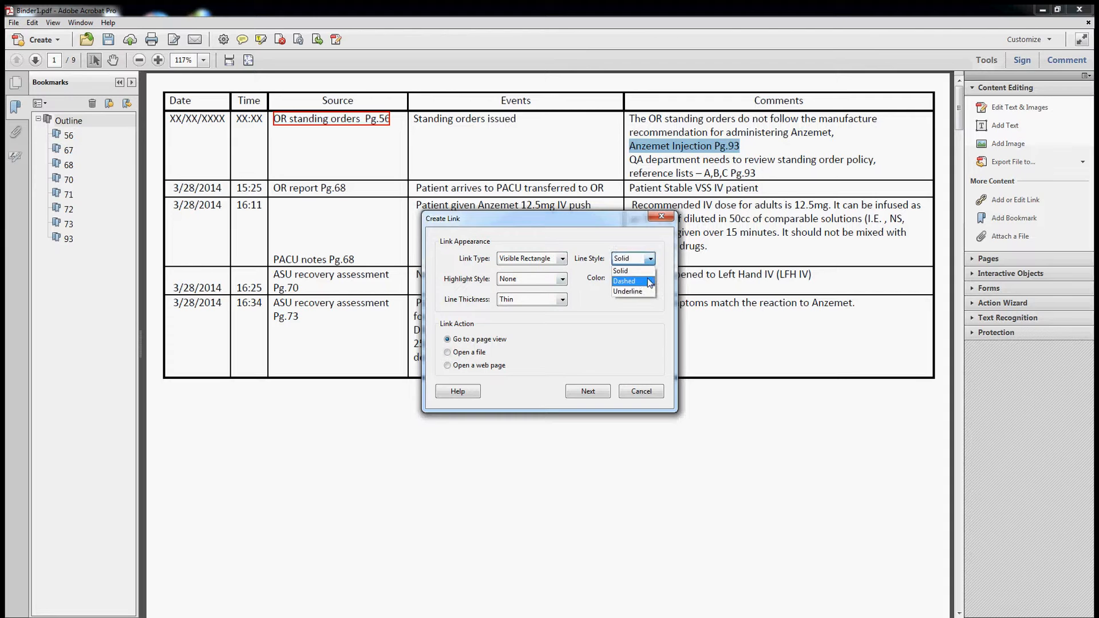
pyautogui.click(624, 280)
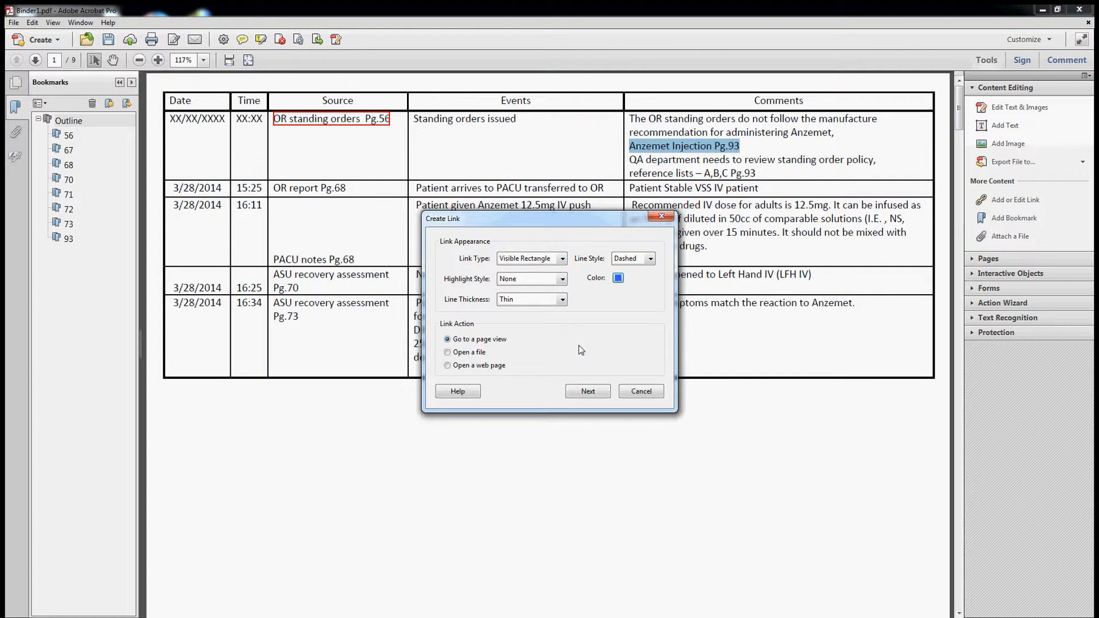
pyautogui.moveTo(539, 346)
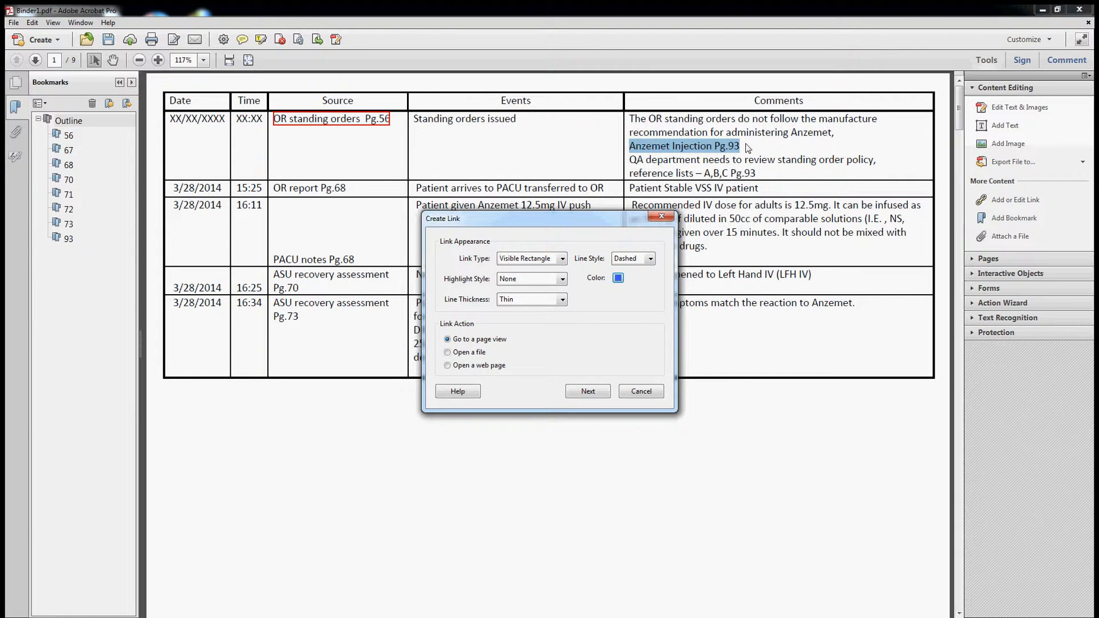
pyautogui.moveTo(757, 162)
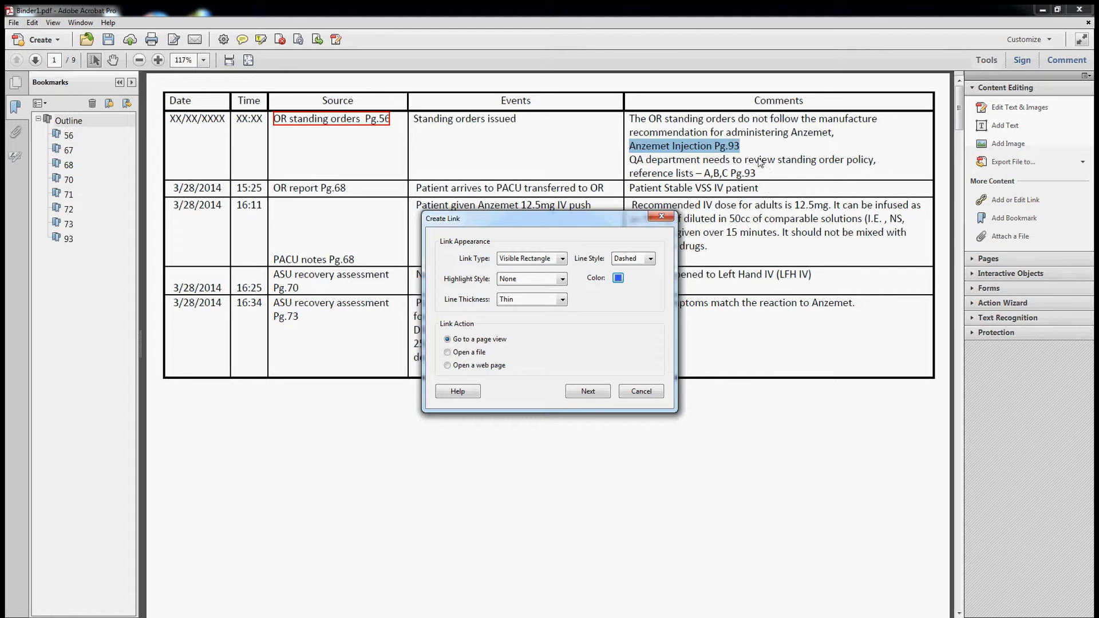
pyautogui.moveTo(596, 222)
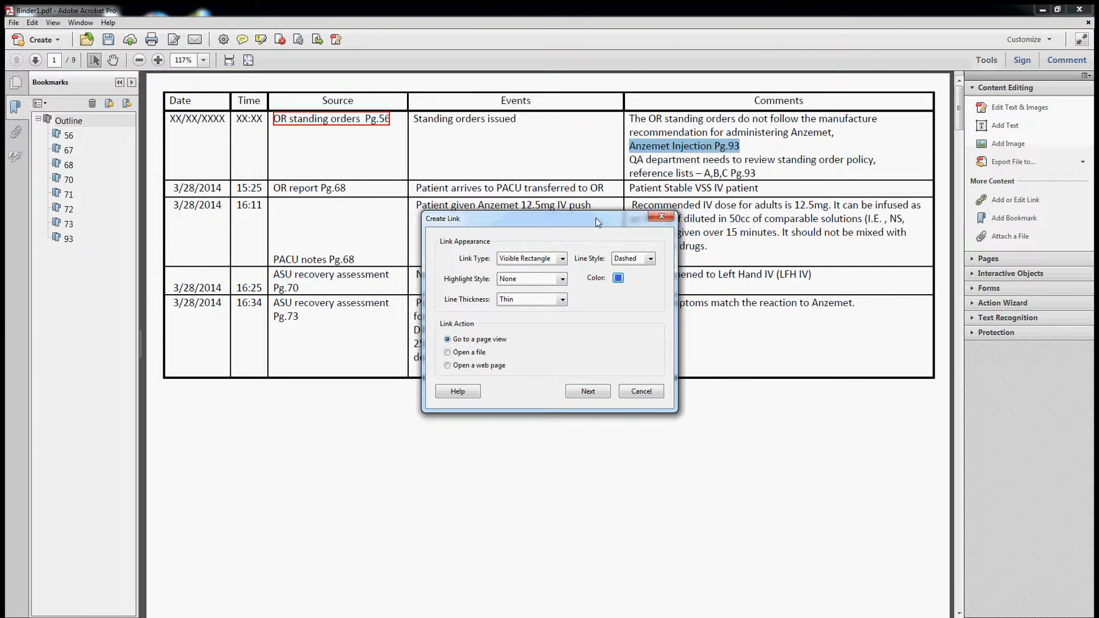
pyautogui.moveTo(523, 369)
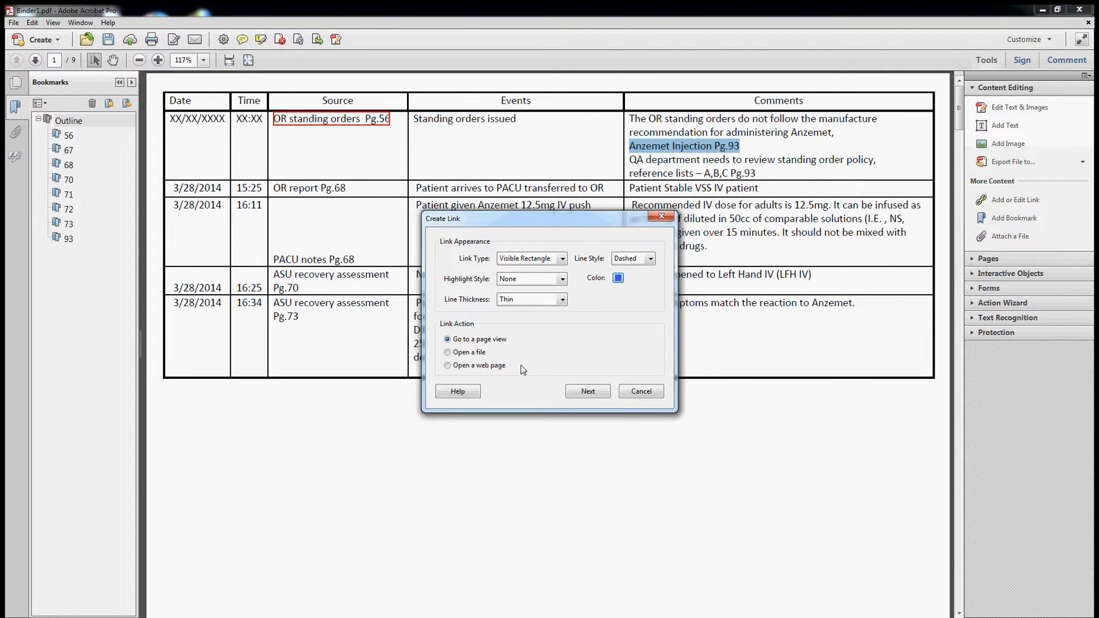
pyautogui.moveTo(549, 362)
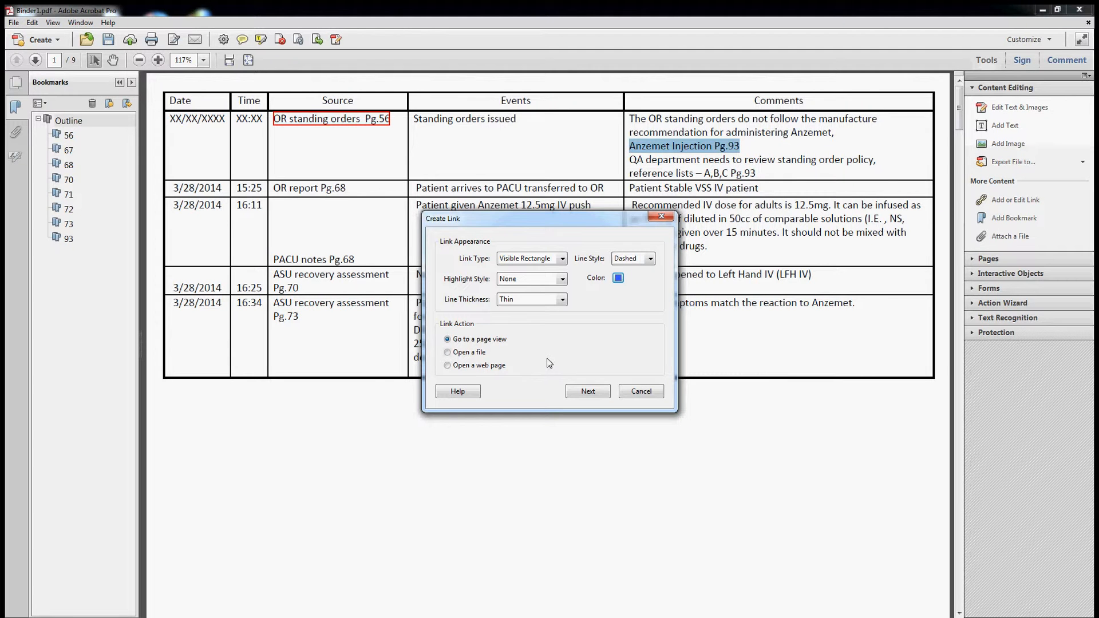
# - Set the link destination to the Anzemet Injection page (page 93) at fit-page view
pyautogui.click(587, 391)
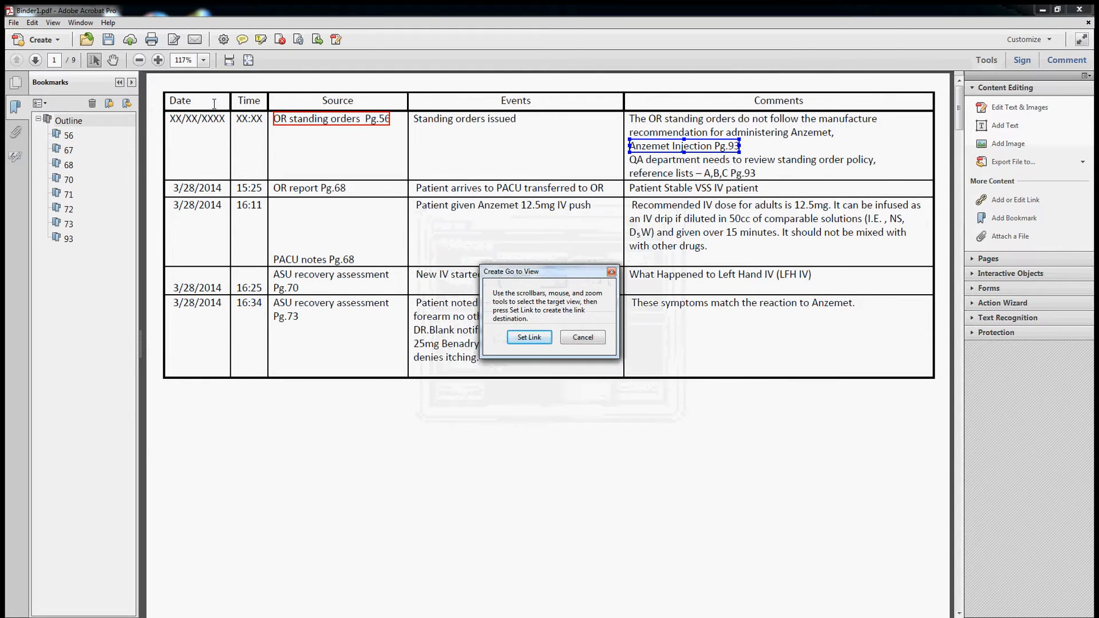
pyautogui.click(38, 59)
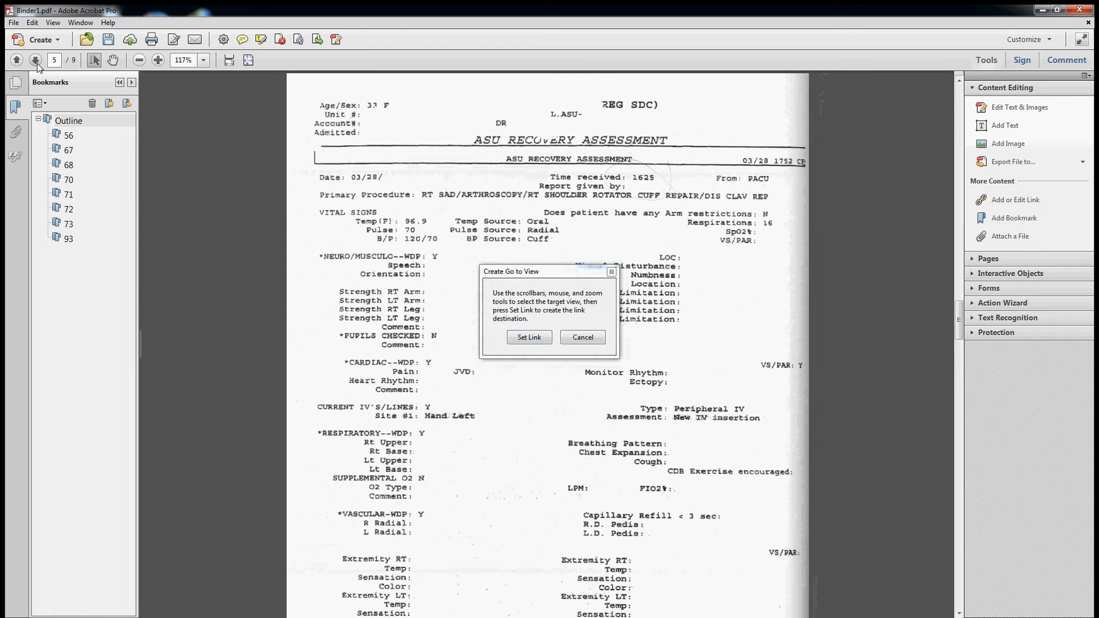
pyautogui.click(36, 60)
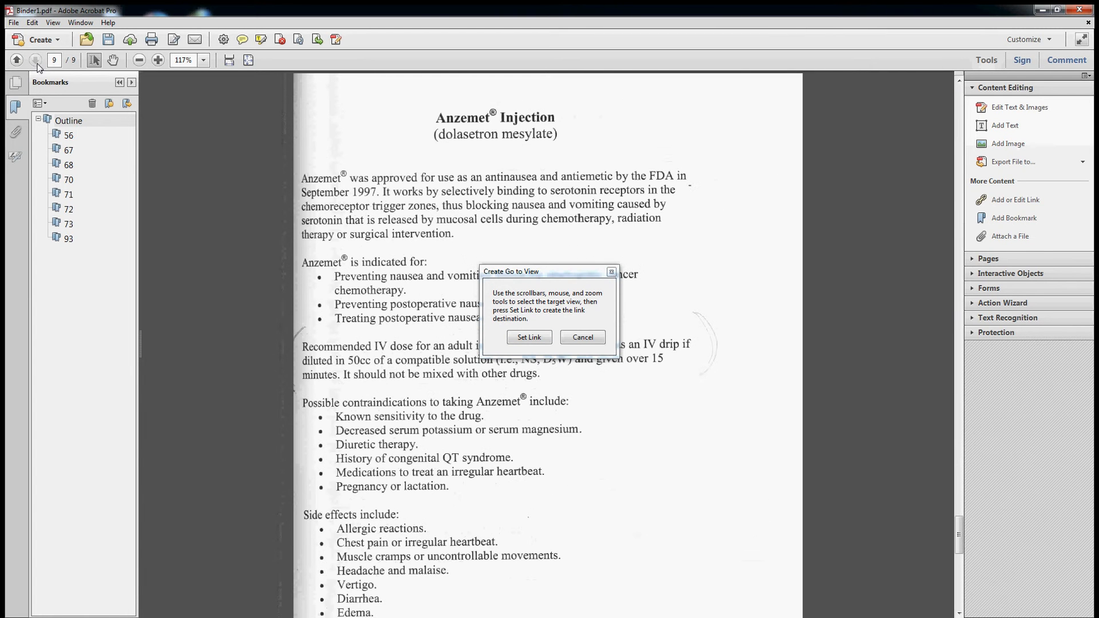
pyautogui.click(135, 60)
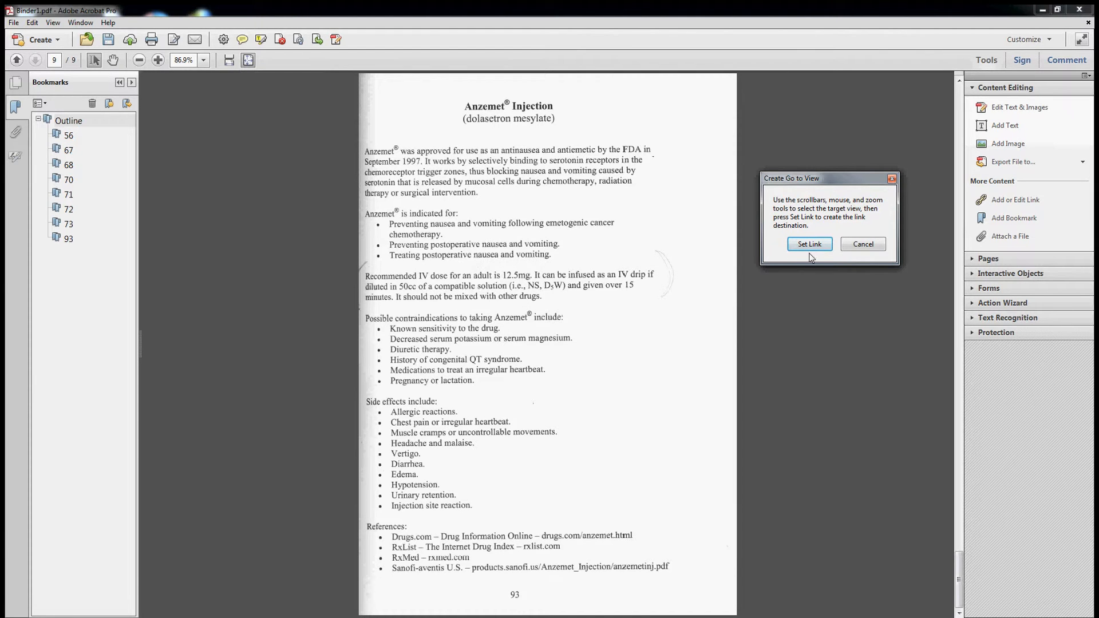
pyautogui.click(809, 244)
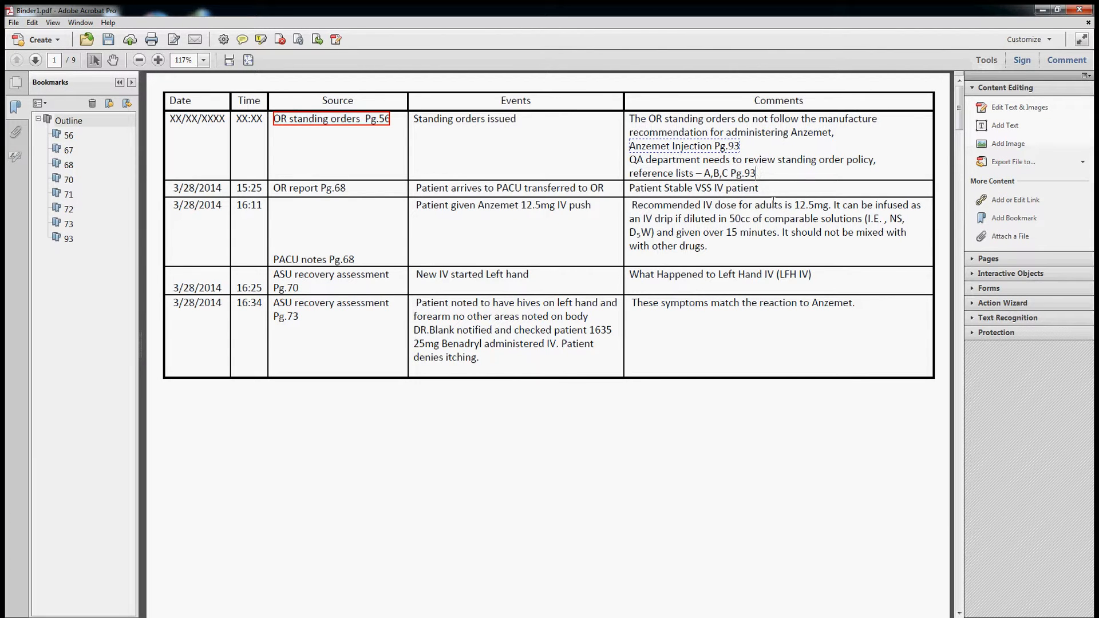
# - Select the recommended adult dose sentence and jump to page 9, the Anzemet Injection page
pyautogui.moveTo(631, 205); pyautogui.dragTo(839, 205)
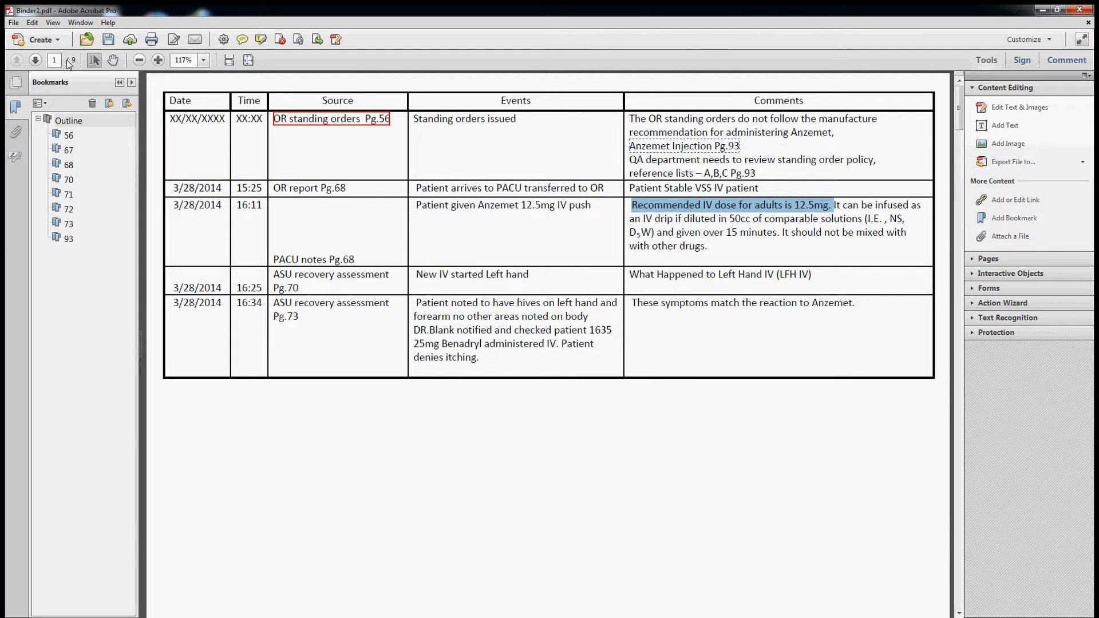
pyautogui.click(69, 238)
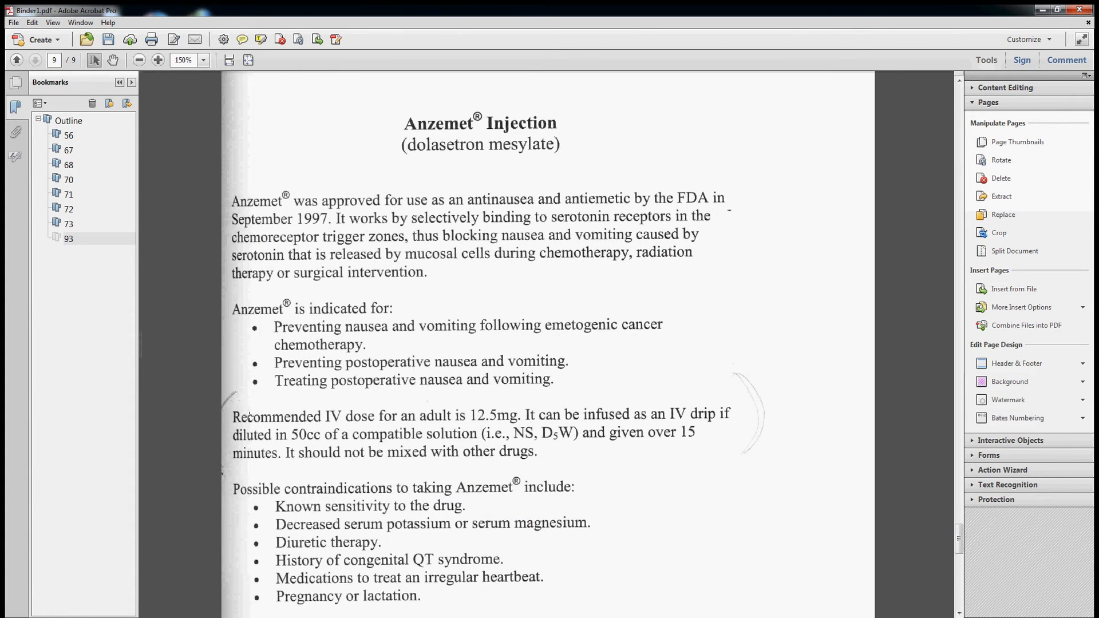
pyautogui.moveTo(748, 398)
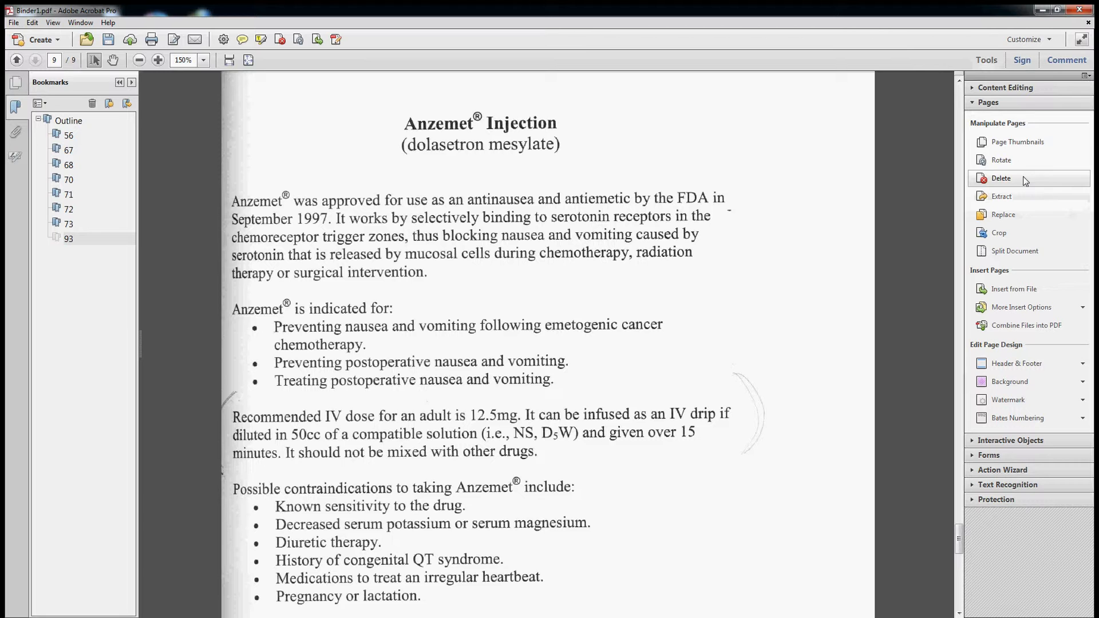
pyautogui.moveTo(171, 119)
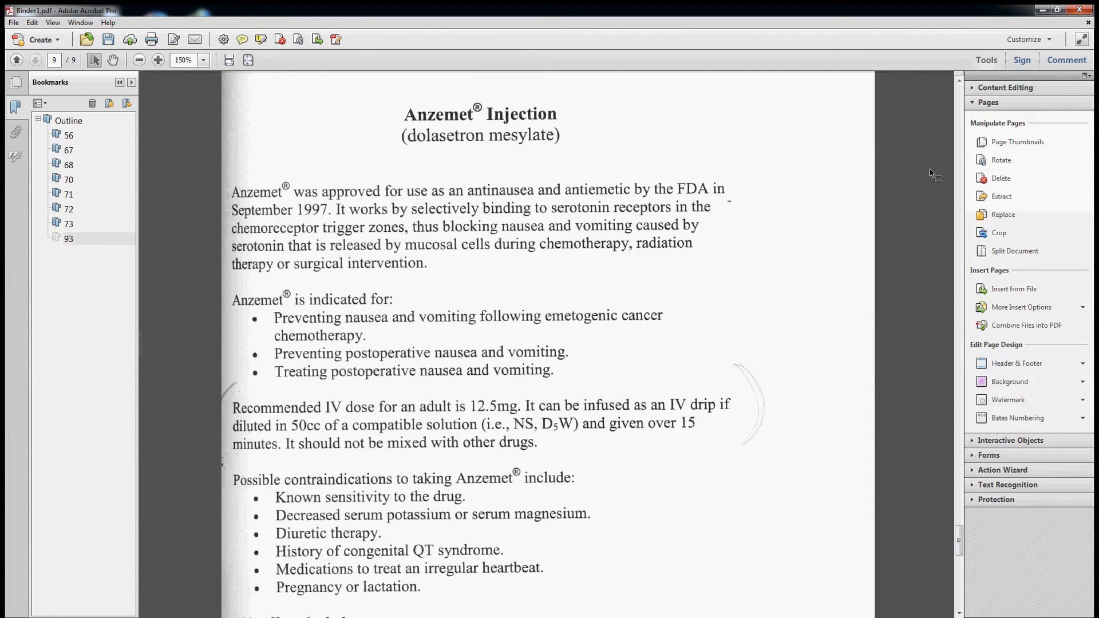
pyautogui.moveTo(1014, 288)
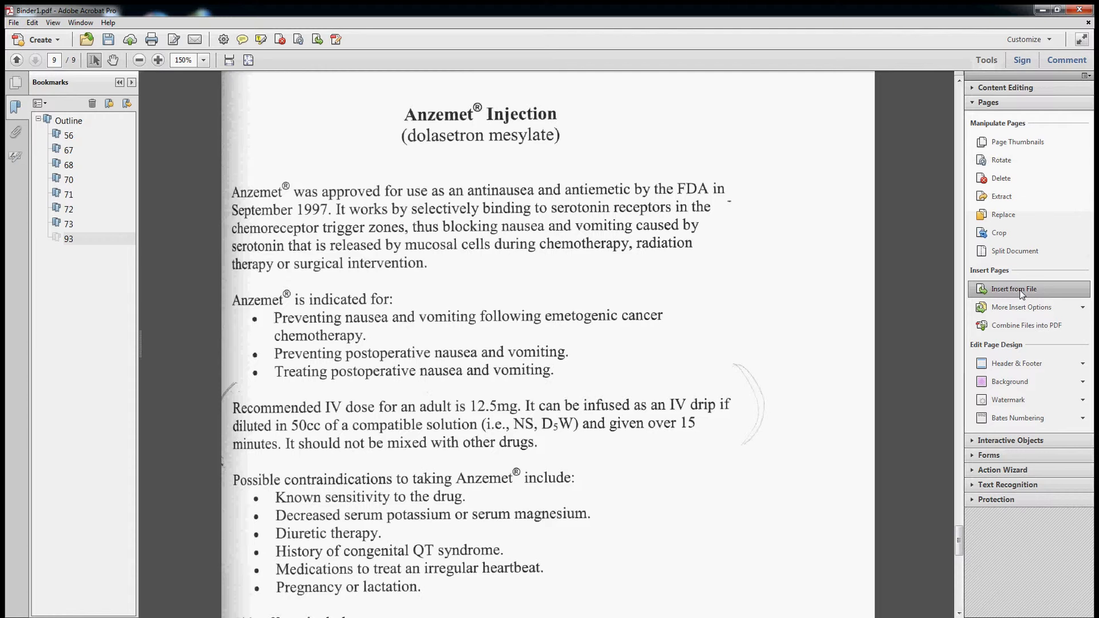
# - Insert the scanned page 93.tif after page 9, making the binder ten pages
pyautogui.click(1014, 289)
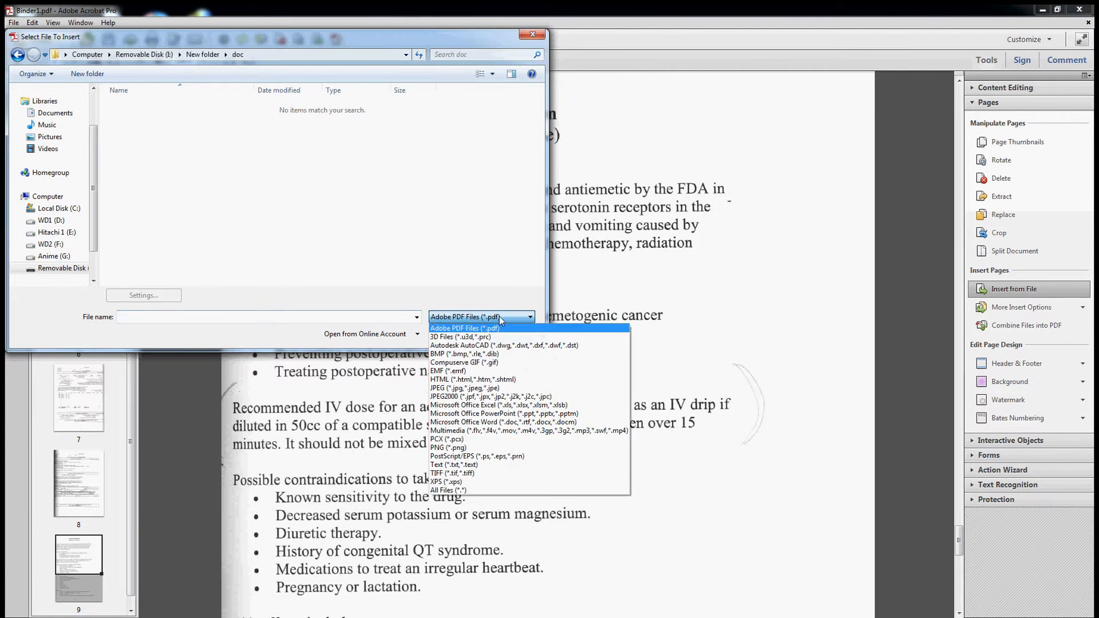
pyautogui.click(444, 490)
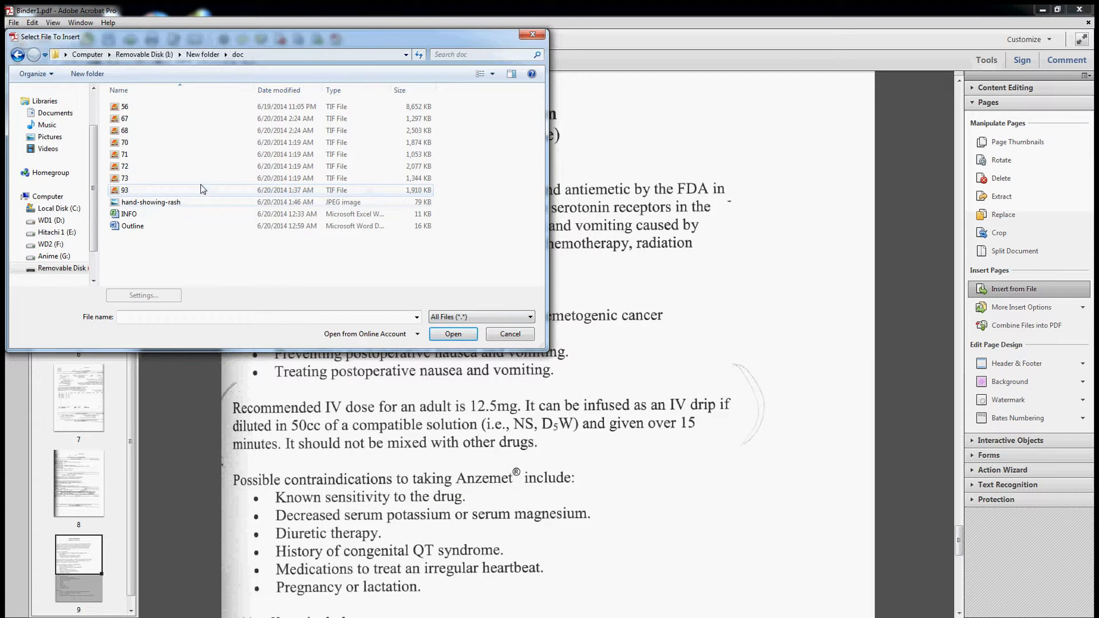
pyautogui.click(454, 334)
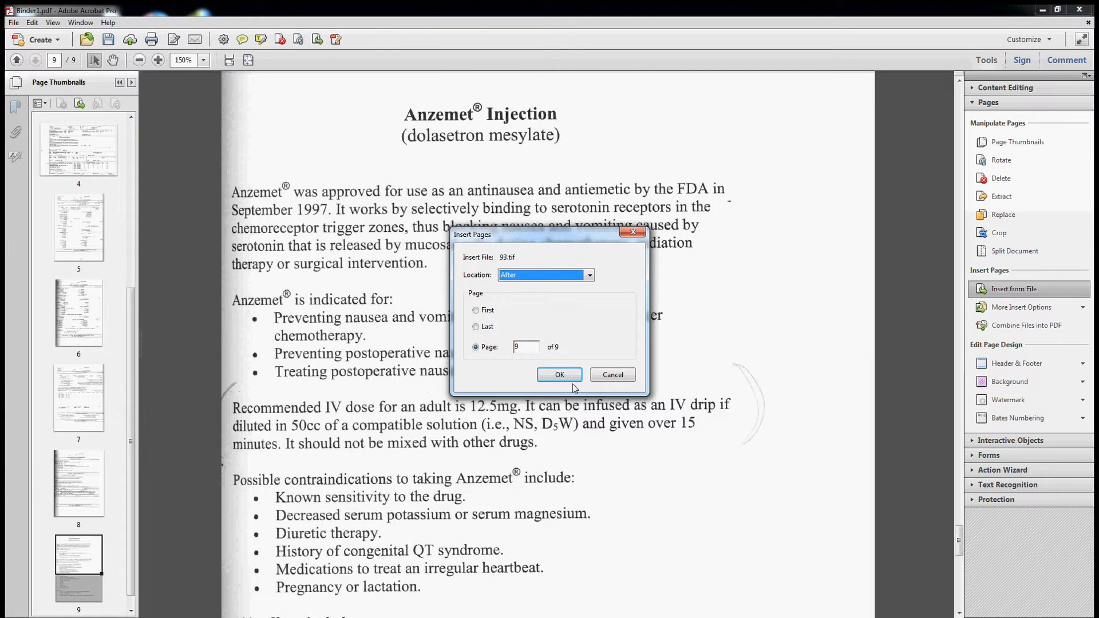
pyautogui.click(476, 328)
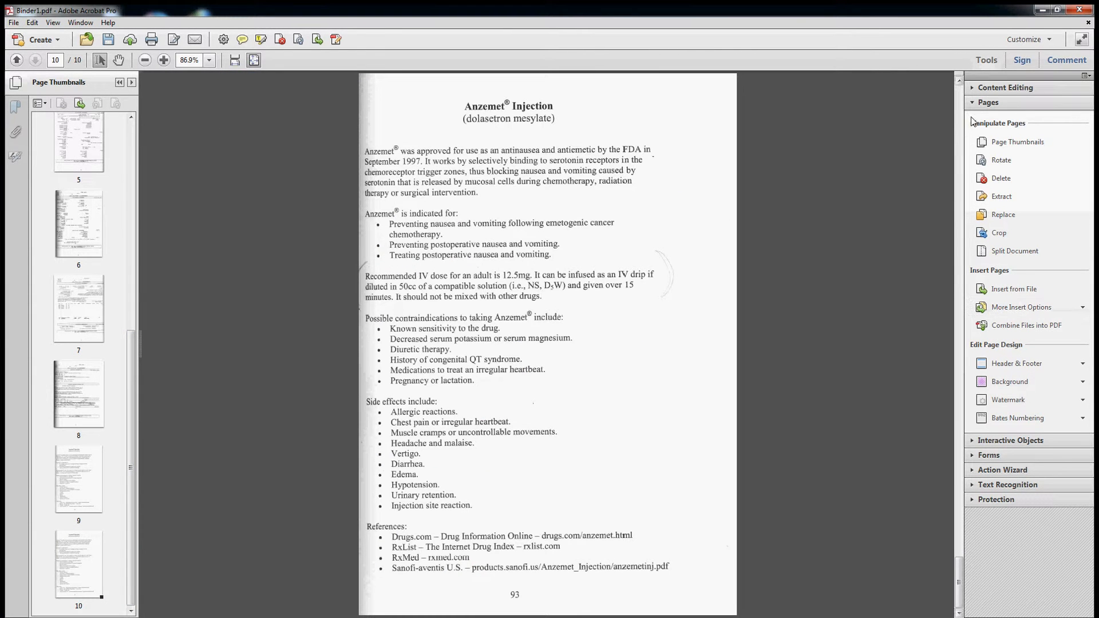
# - Draw a red rectangle comment around the recommended 12.5mg IV dose paragraph on page 10
pyautogui.click(1005, 87)
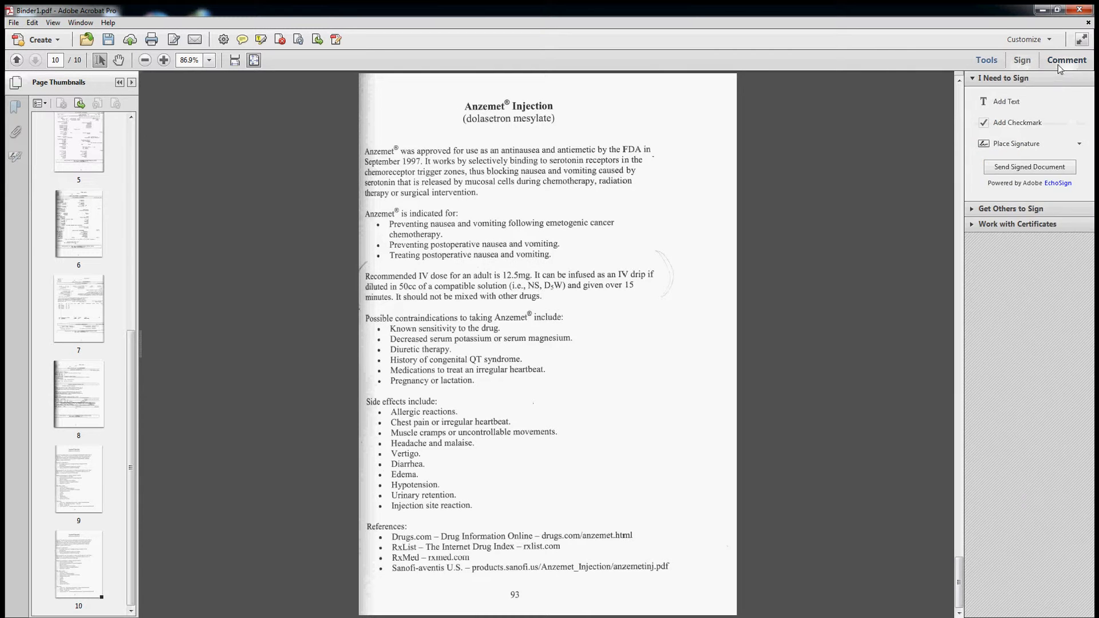
pyautogui.click(986, 60)
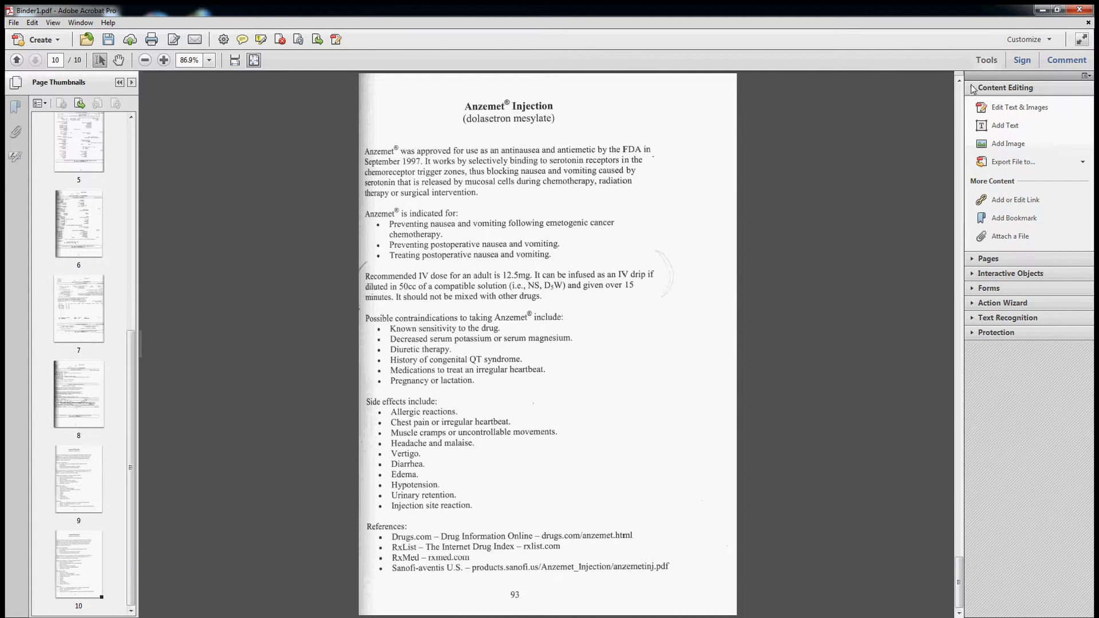
pyautogui.click(1067, 59)
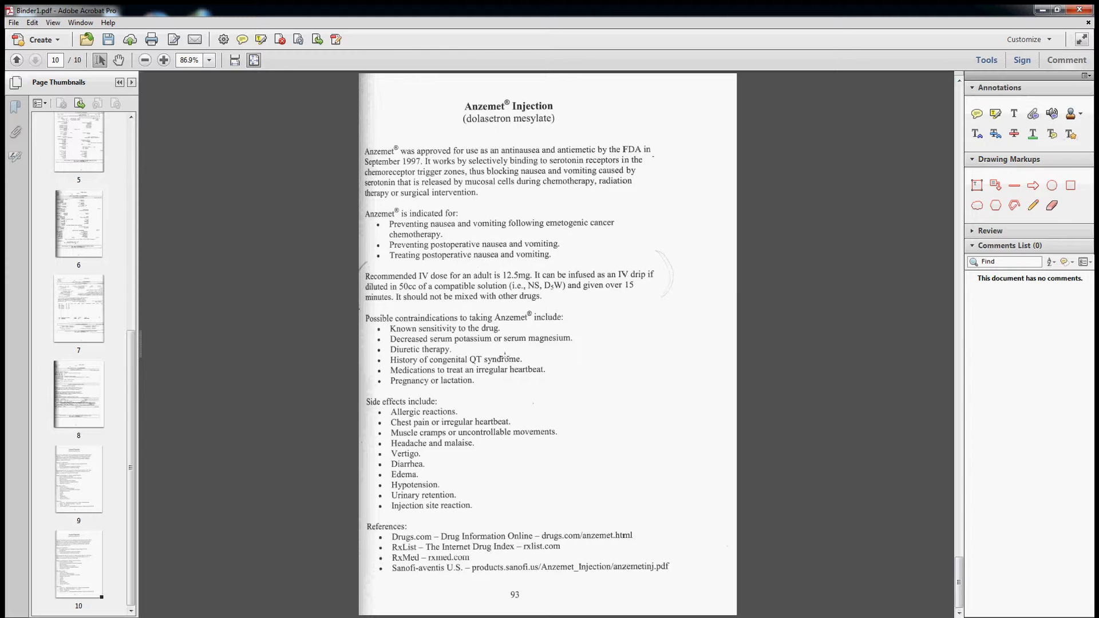
pyautogui.click(1072, 186)
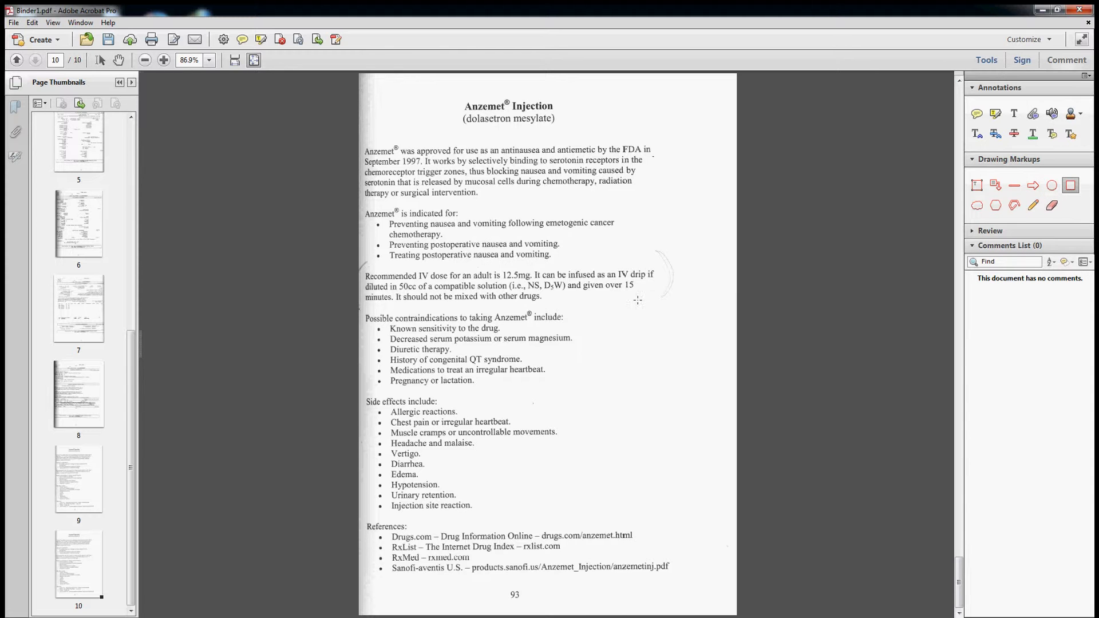
pyautogui.moveTo(365, 266); pyautogui.dragTo(678, 304)
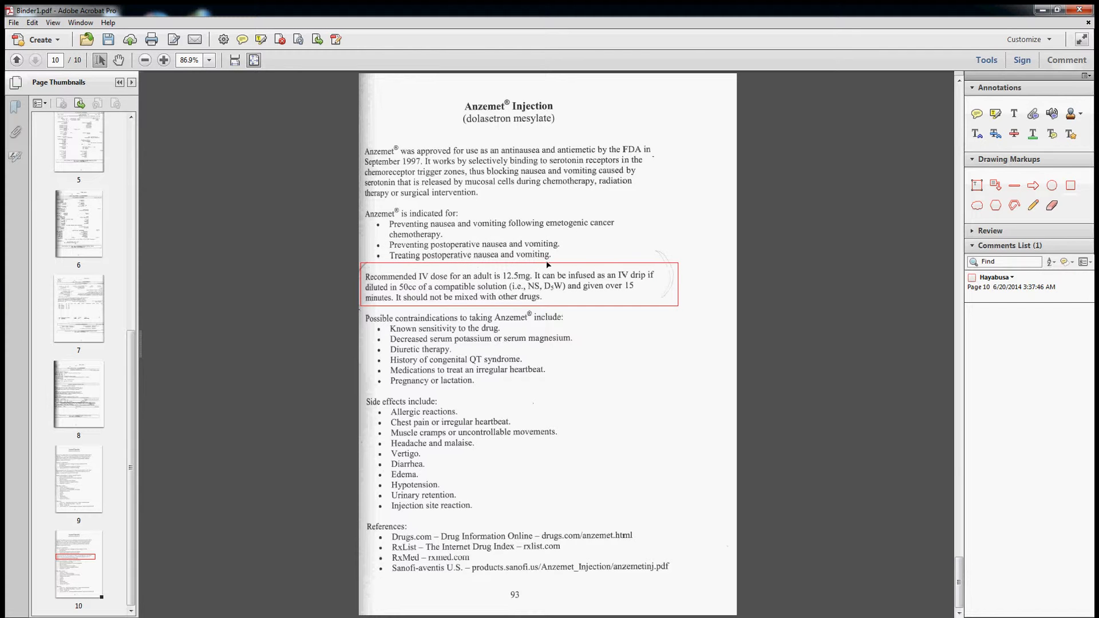
pyautogui.click(520, 286)
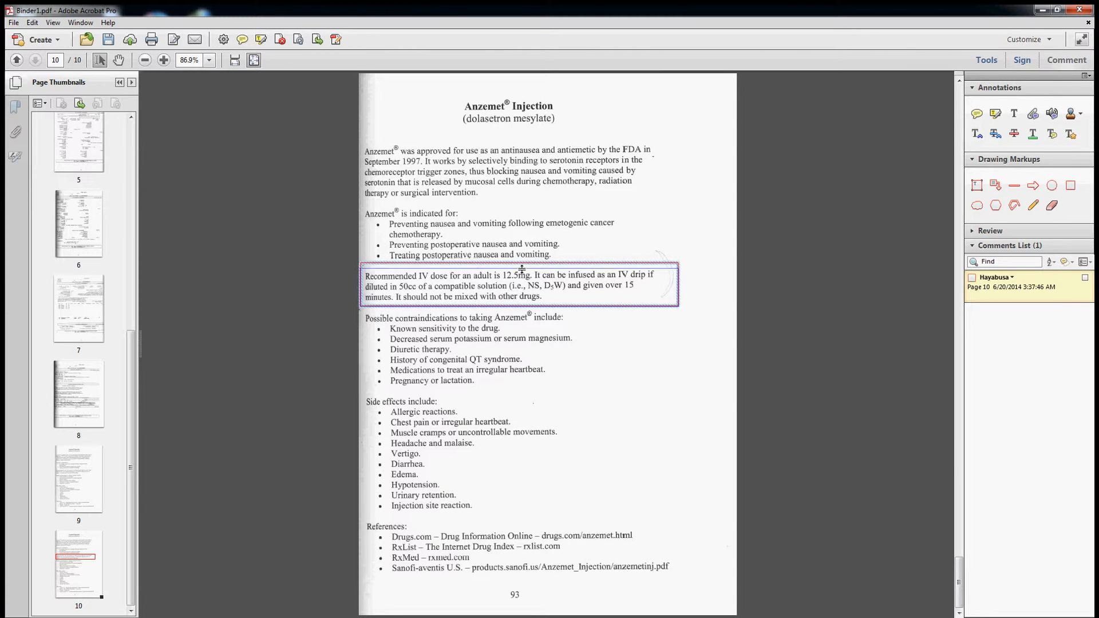
pyautogui.click(519, 286)
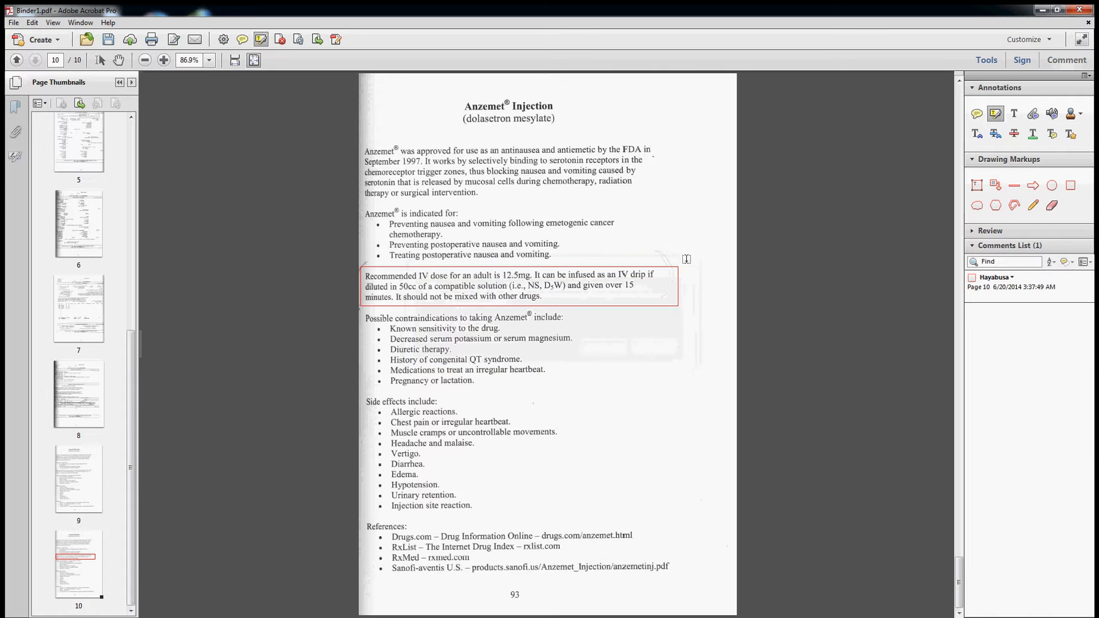
# - Recognize text on the current page (page 10) with In This File, making the scan searchable
pyautogui.click(973, 87)
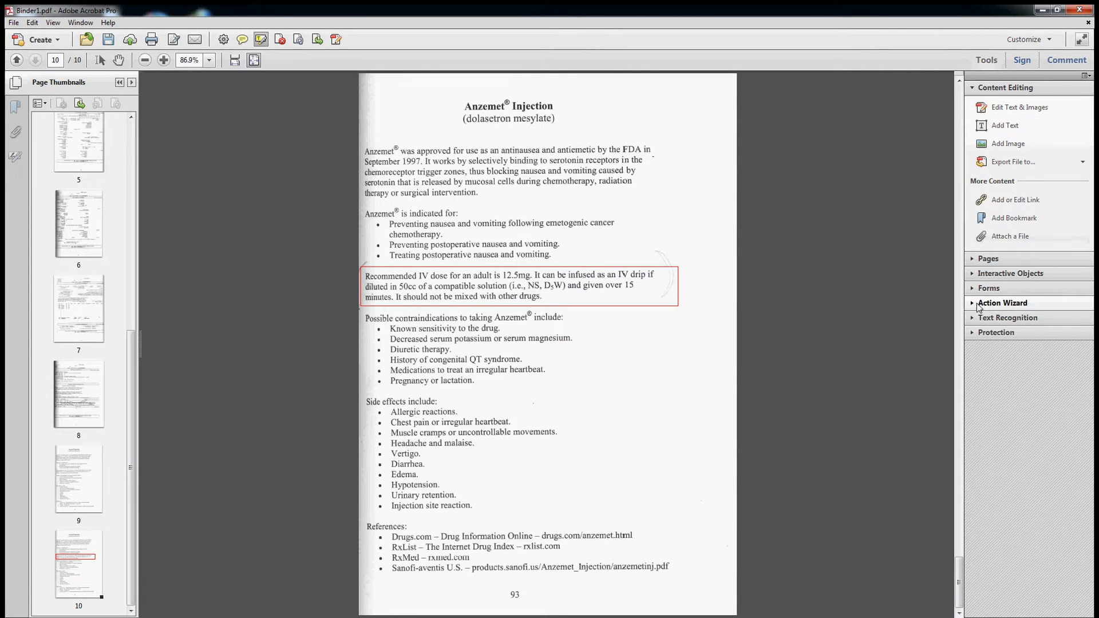
pyautogui.click(1007, 318)
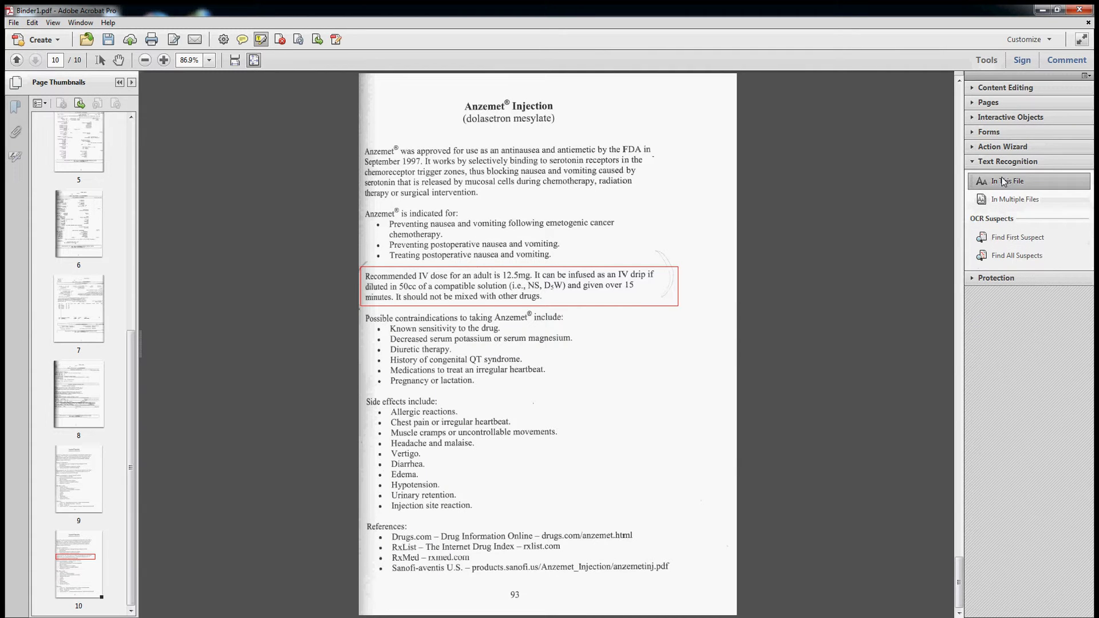
pyautogui.click(1006, 181)
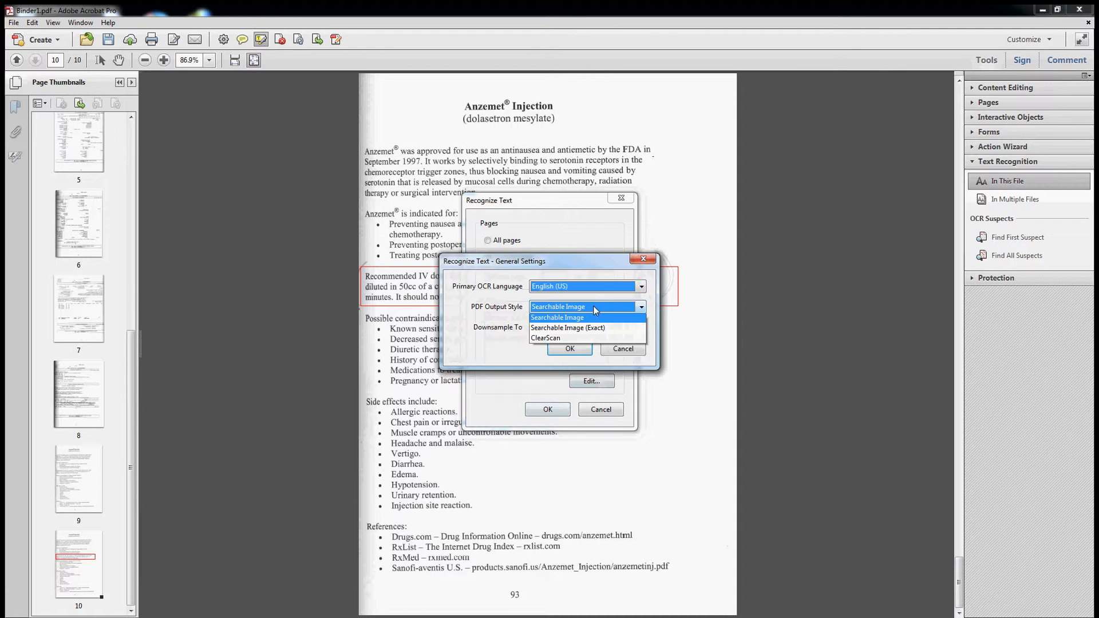
pyautogui.moveTo(602, 330)
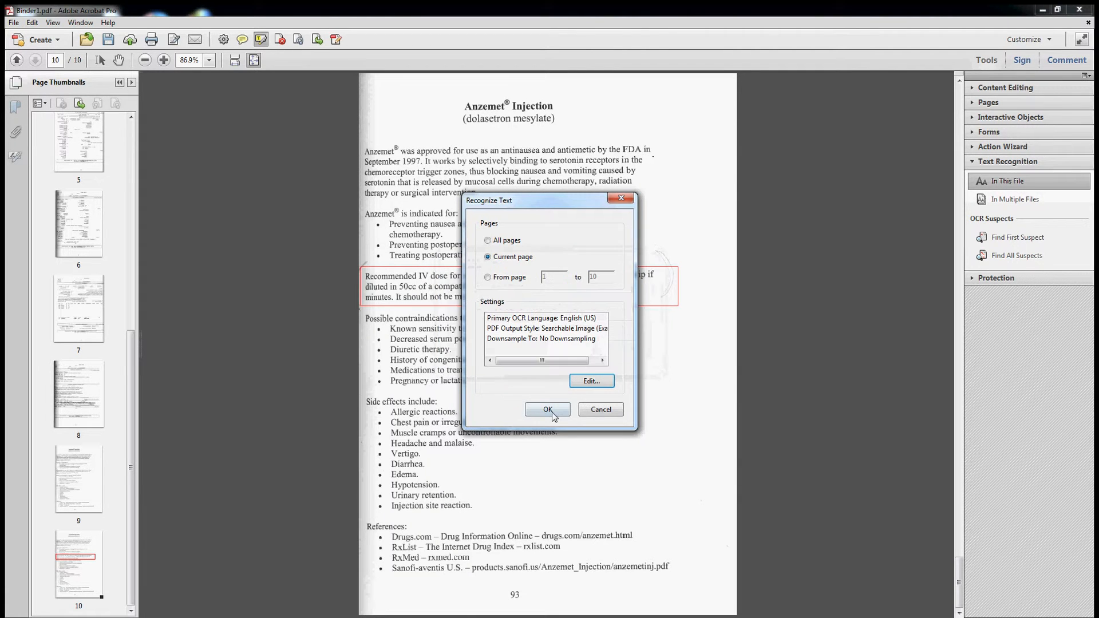
pyautogui.click(547, 409)
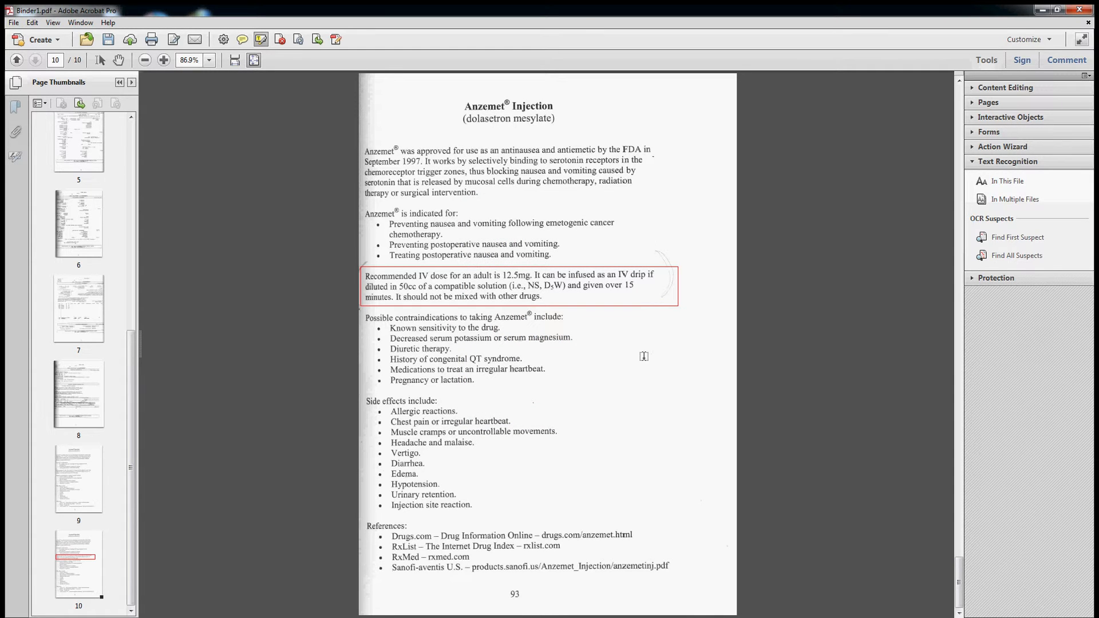
pyautogui.moveTo(1001, 124)
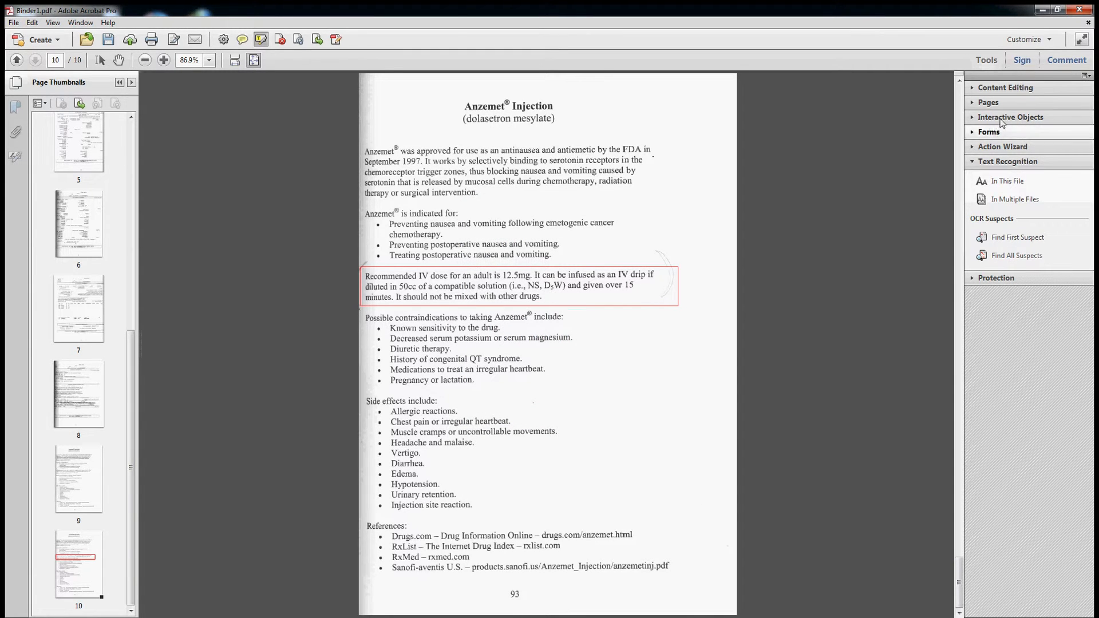
pyautogui.click(1067, 59)
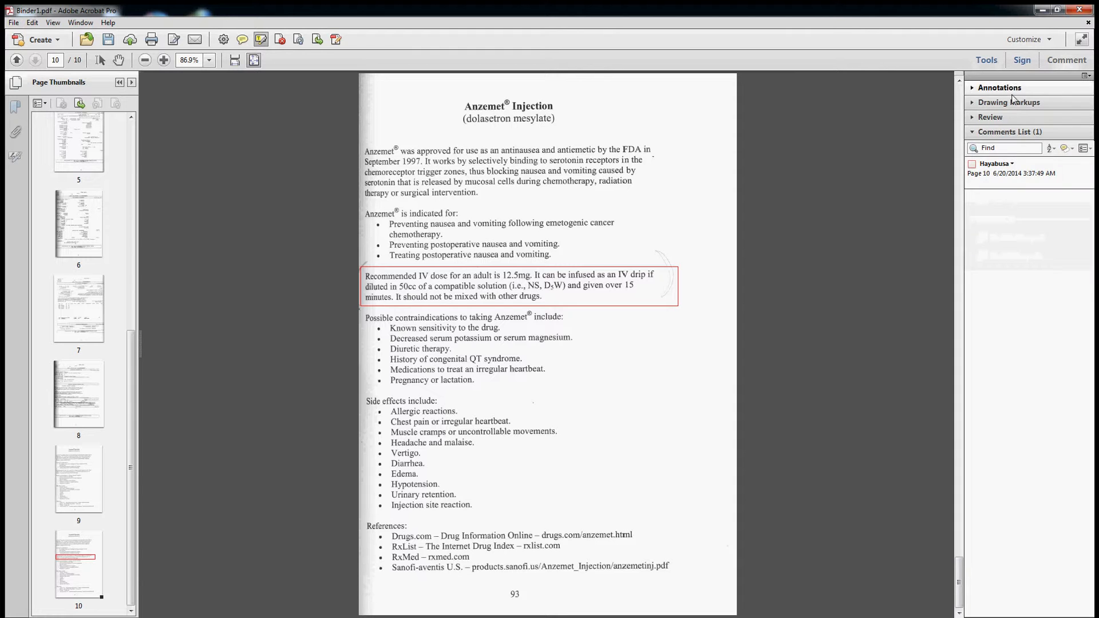
# - Return to the page 1 timeline table with its 'OR standing orders Pg.56' entry
pyautogui.click(998, 87)
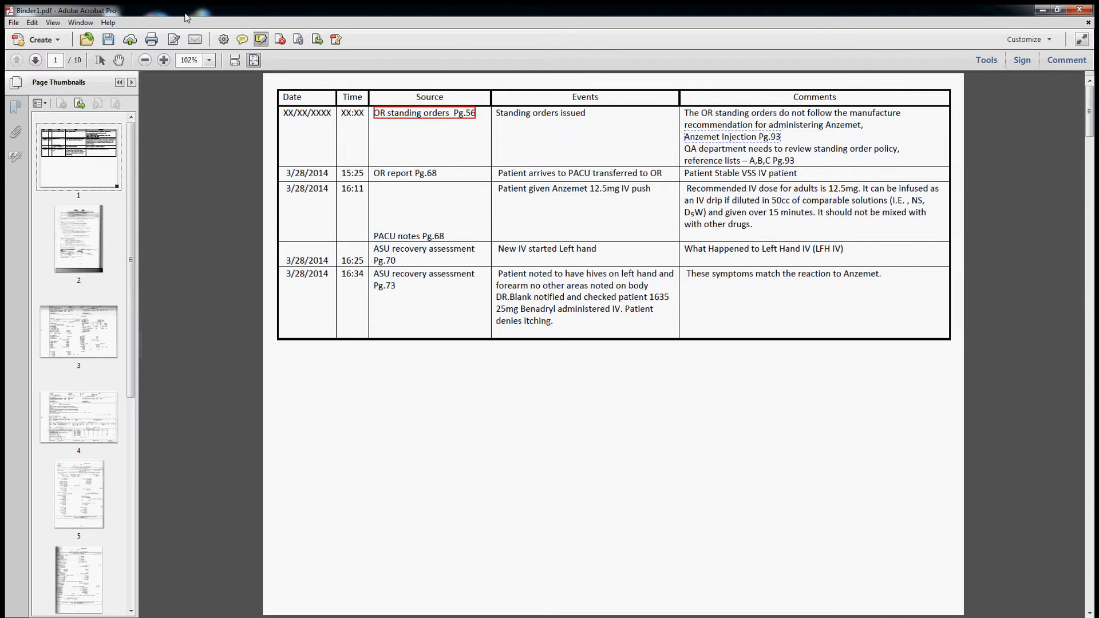
# - Show the bookmark outline listing pages 56, 67, 68, 70–73 and 93
pyautogui.click(12, 108)
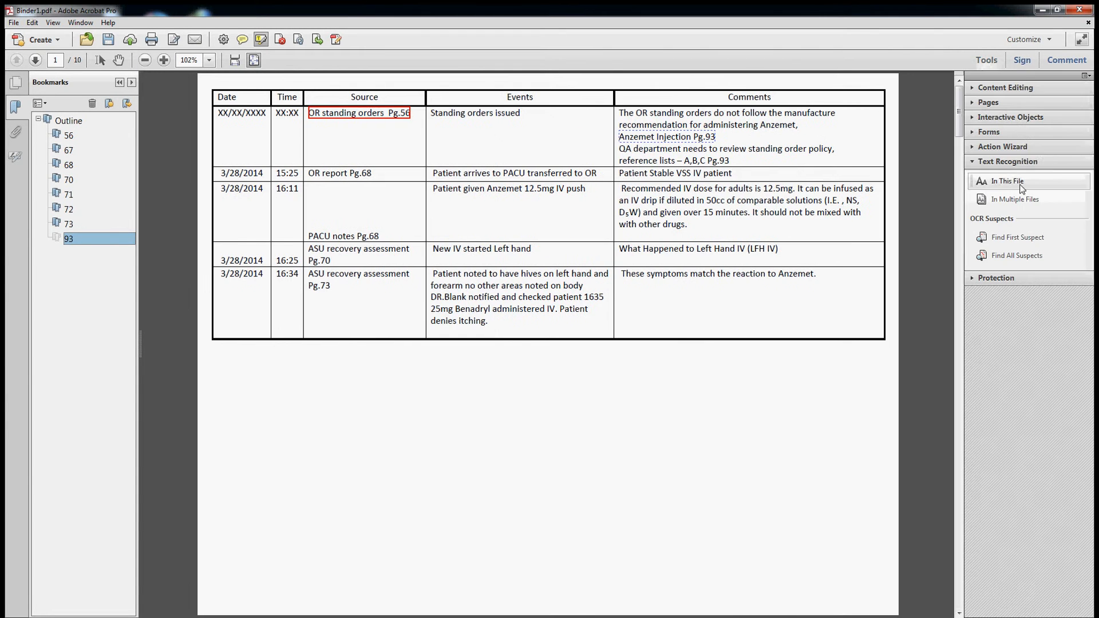
# - Edit the 'Anzemet Injection Pg.93' link action to go to page 10 at Fit Width zoom
pyautogui.click(1005, 87)
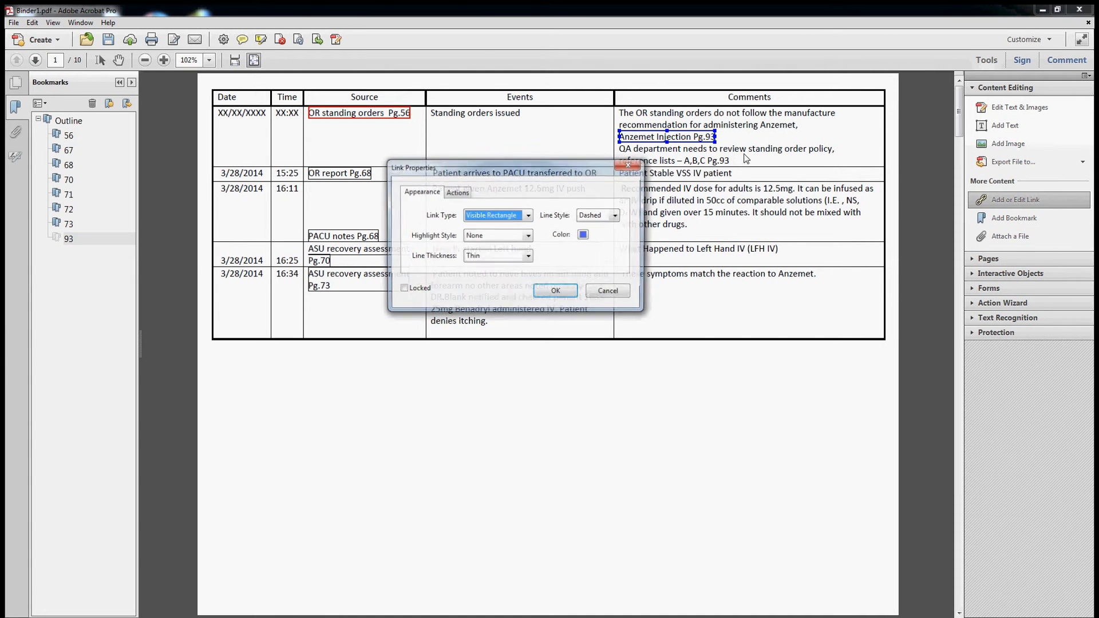
pyautogui.click(456, 193)
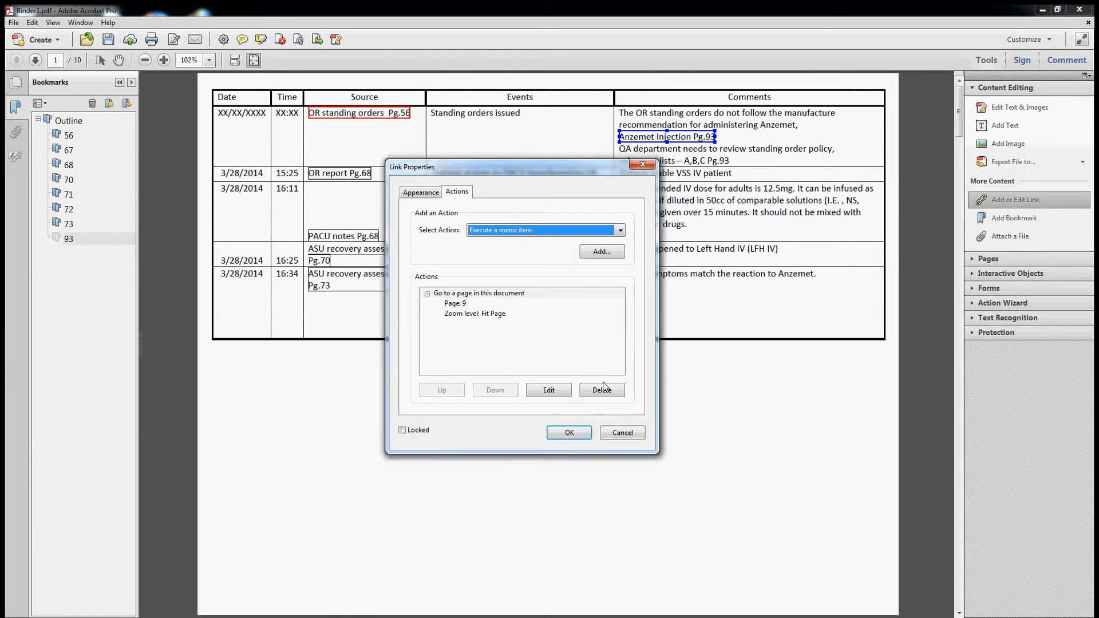
pyautogui.click(549, 389)
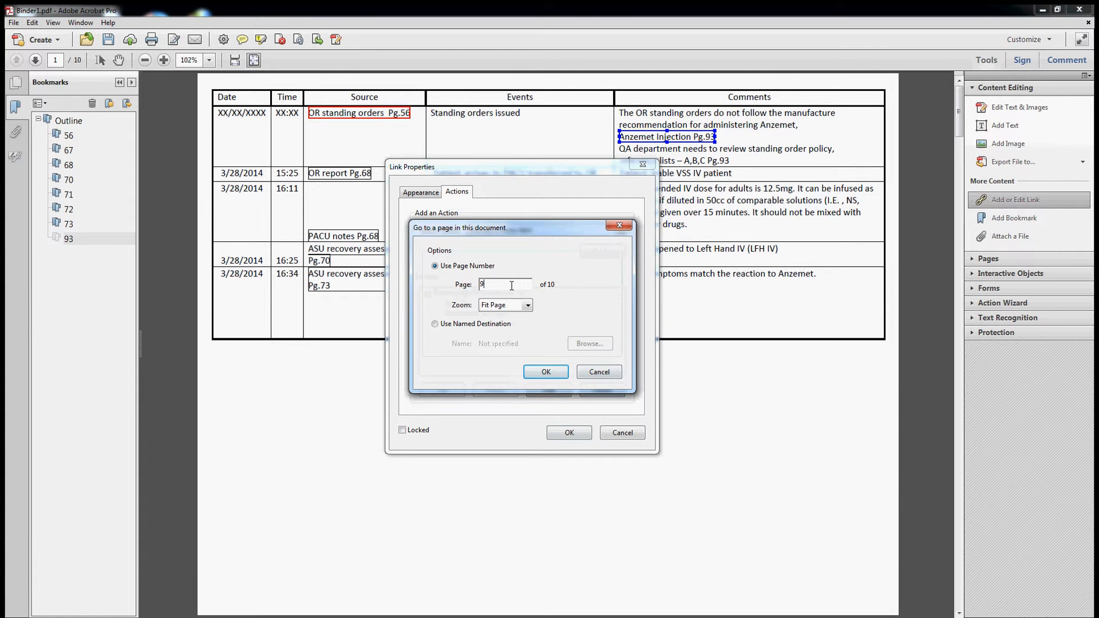
pyautogui.write('10')
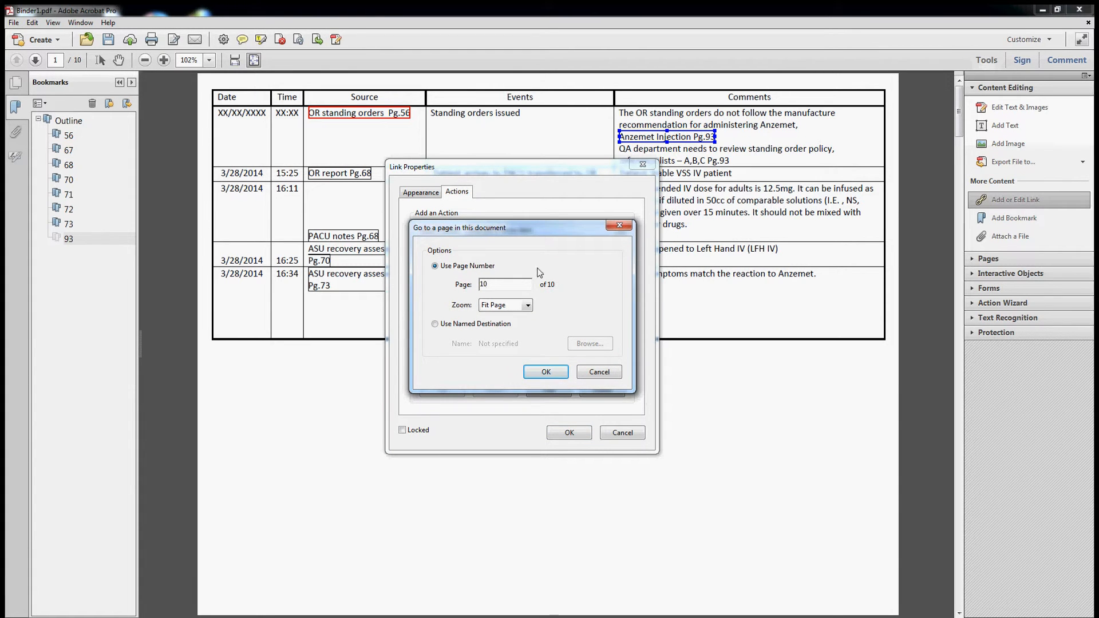
pyautogui.click(527, 305)
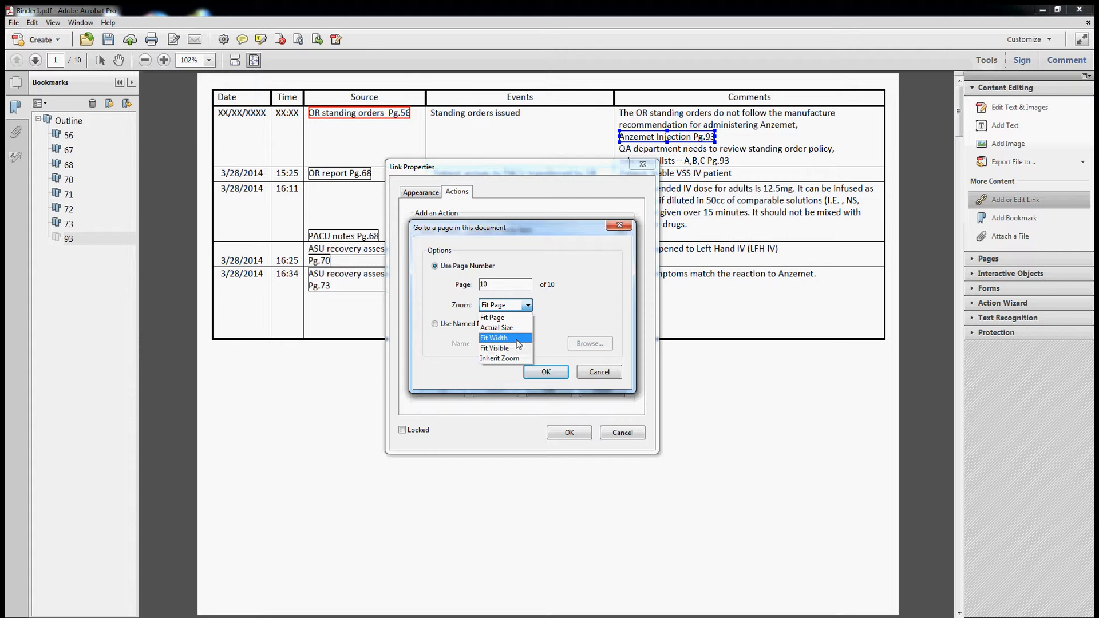
pyautogui.click(493, 338)
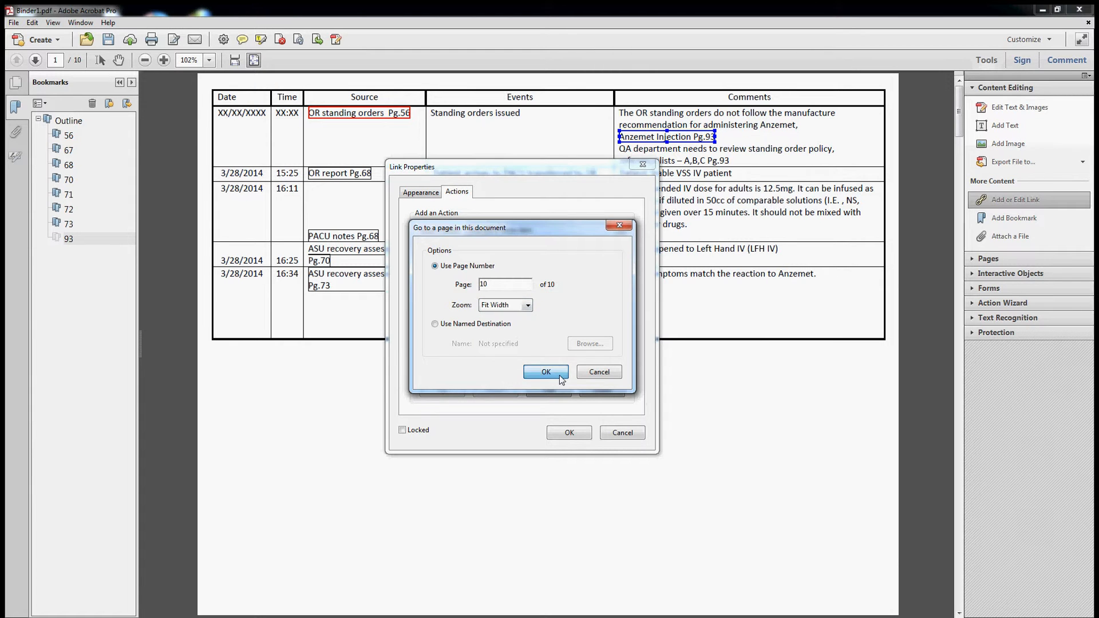
pyautogui.click(545, 371)
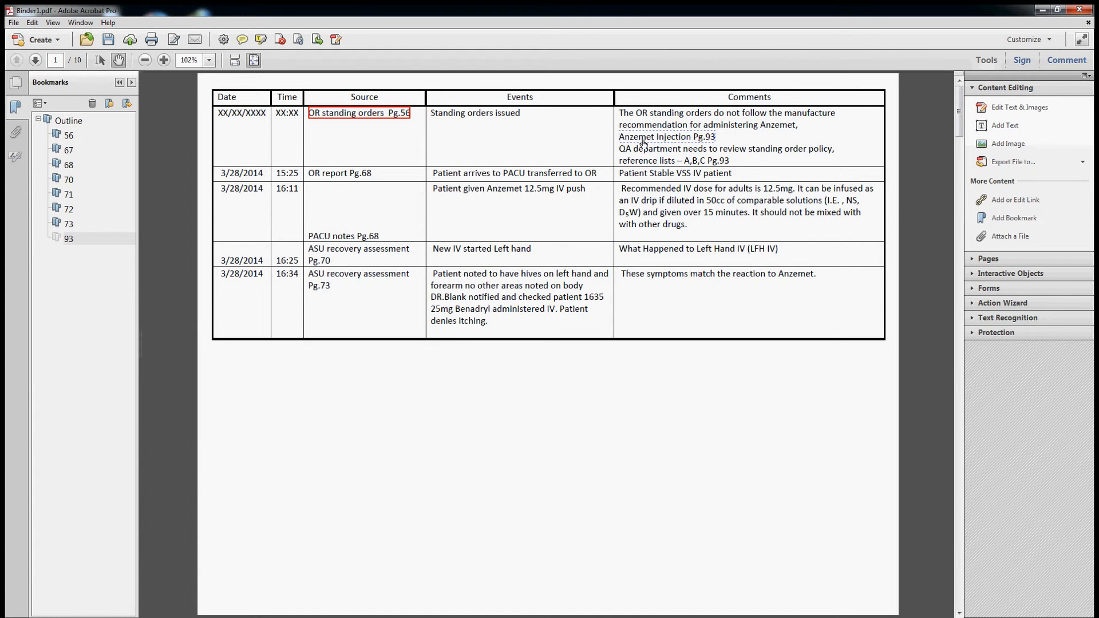
# - Follow the 'Anzemet Injection Pg.93' link to test it, then return to the page 1 timeline table
pyautogui.click(664, 137)
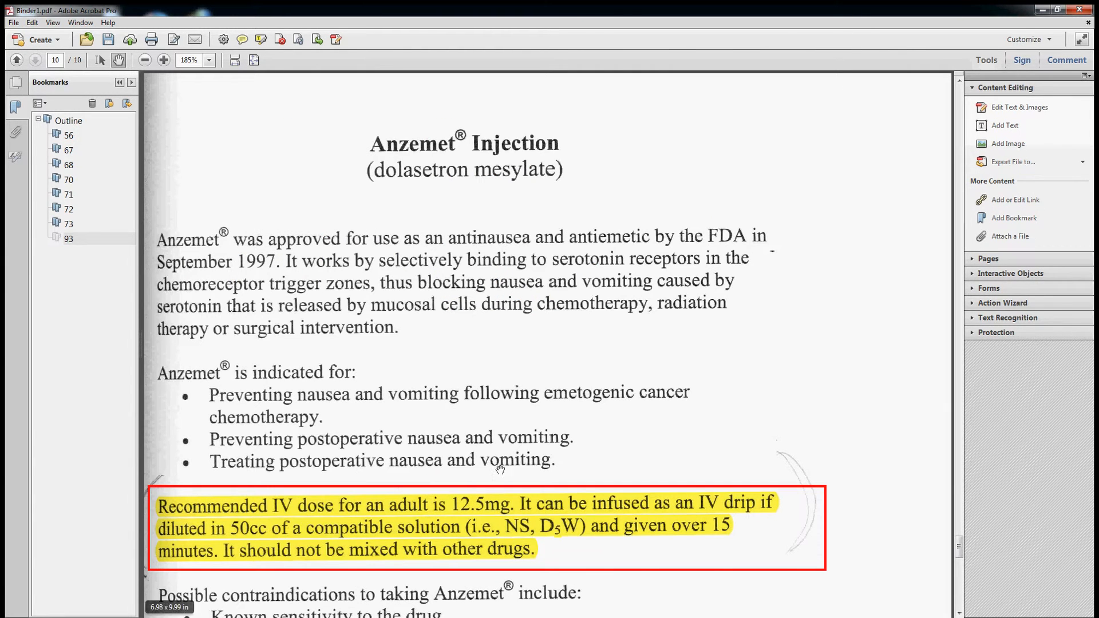
pyautogui.moveTo(579, 261)
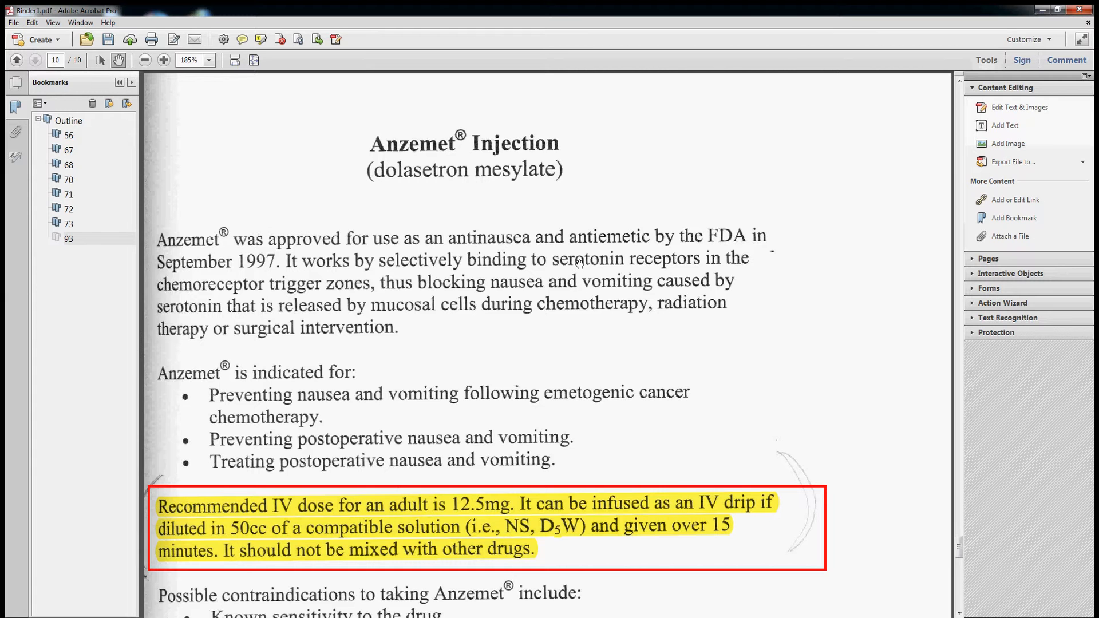
pyautogui.moveTo(714, 317)
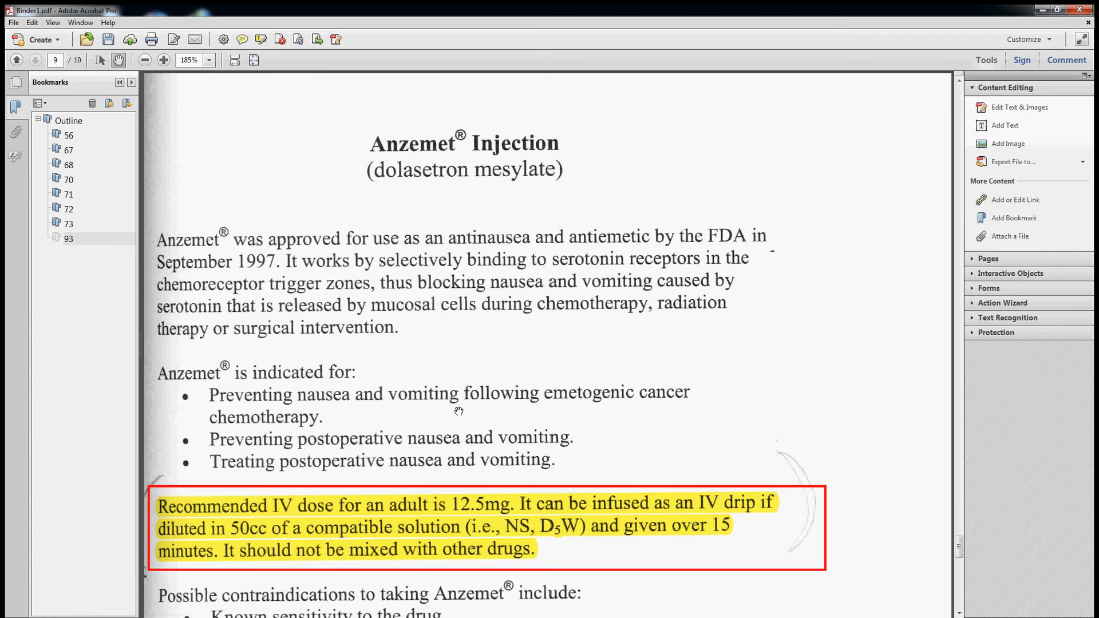
pyautogui.scroll(-3)
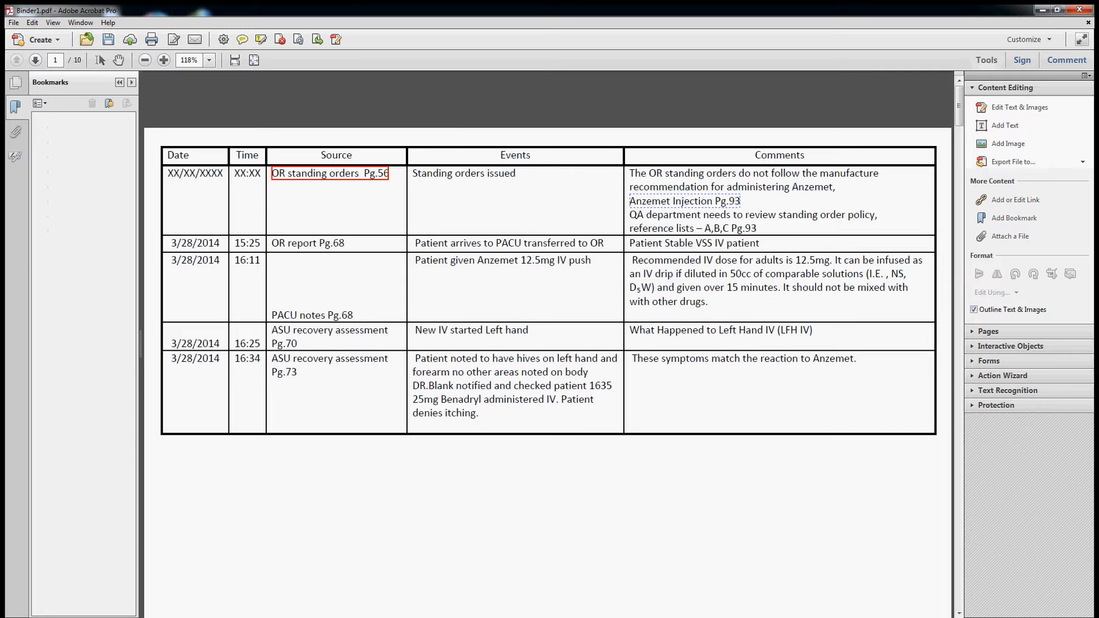
pyautogui.moveTo(104, 75)
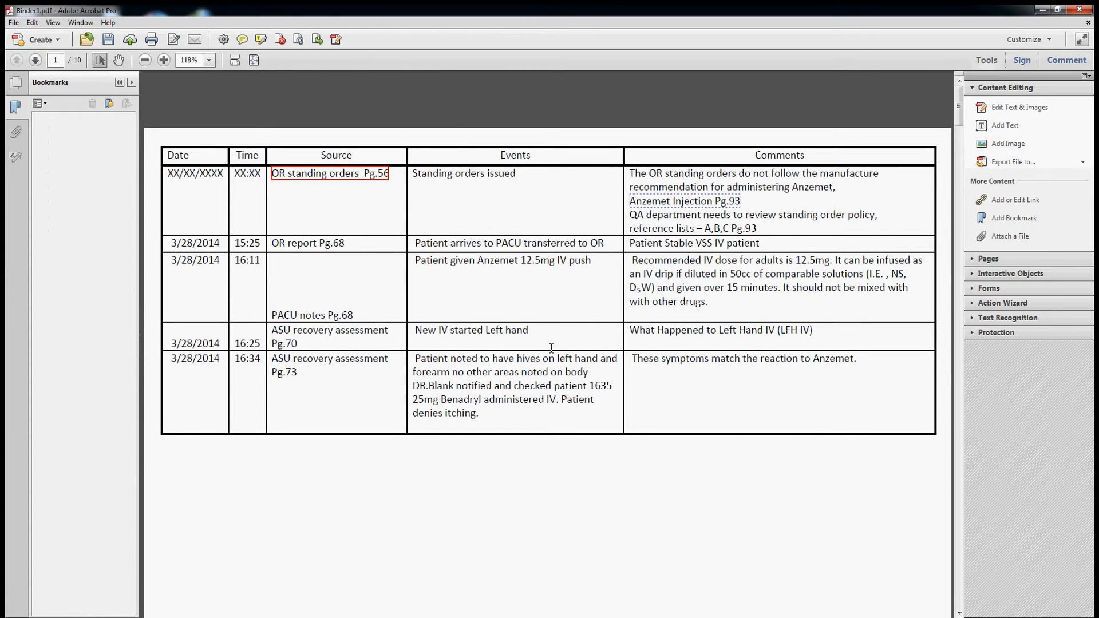
# - Begin an open-a-file link on the 'Patient noted to have hives on left hand' sentence
pyautogui.moveTo(414, 358); pyautogui.dragTo(553, 359)
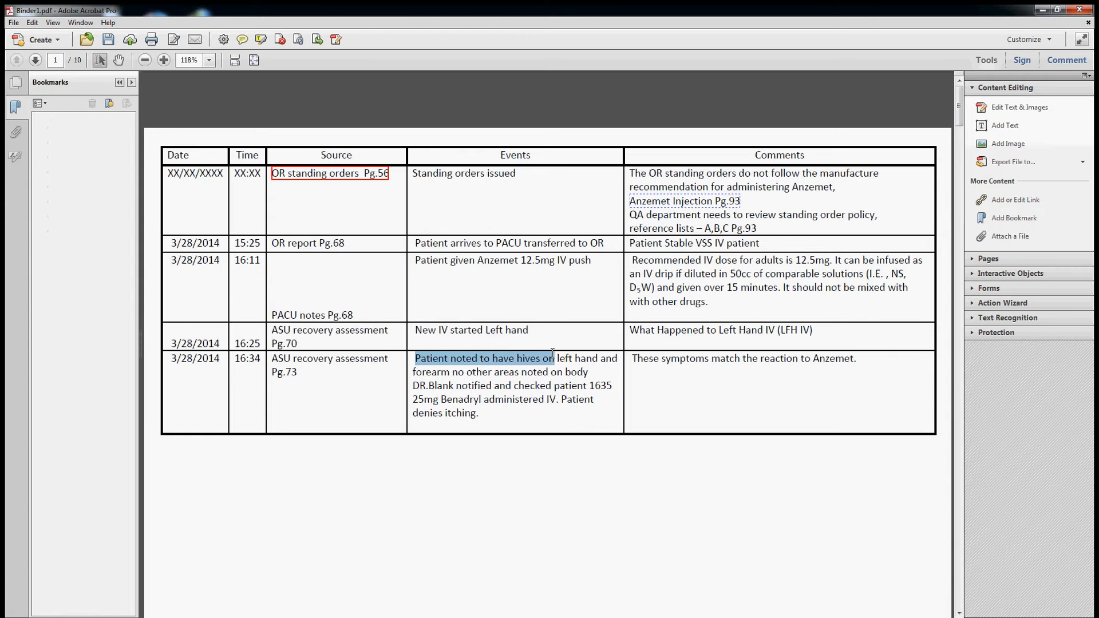
pyautogui.rightClick(550, 358)
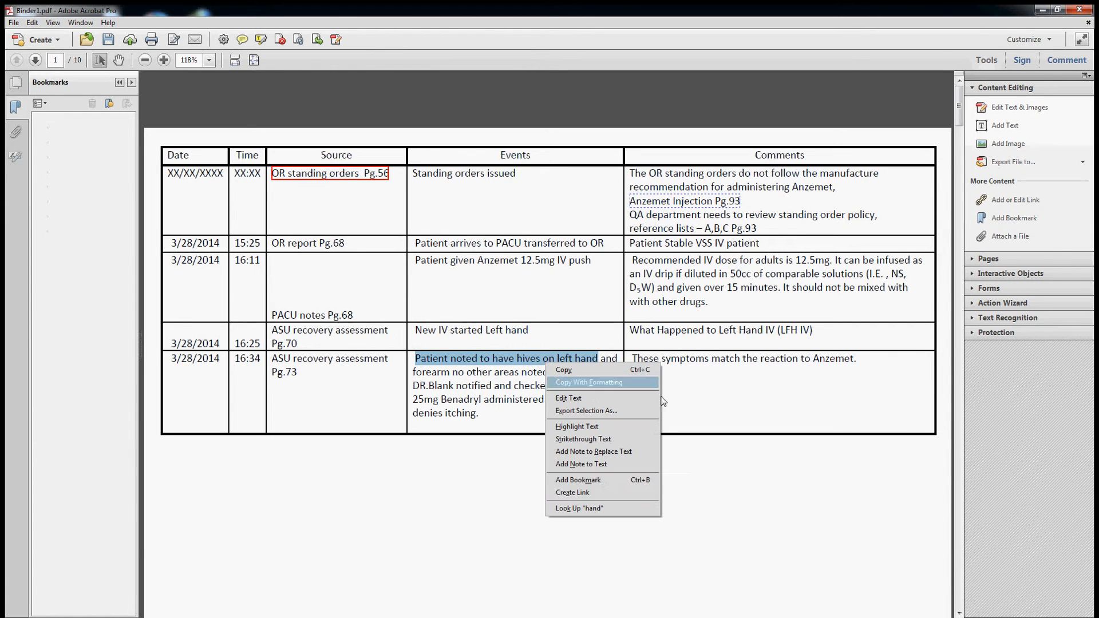
pyautogui.moveTo(598, 503)
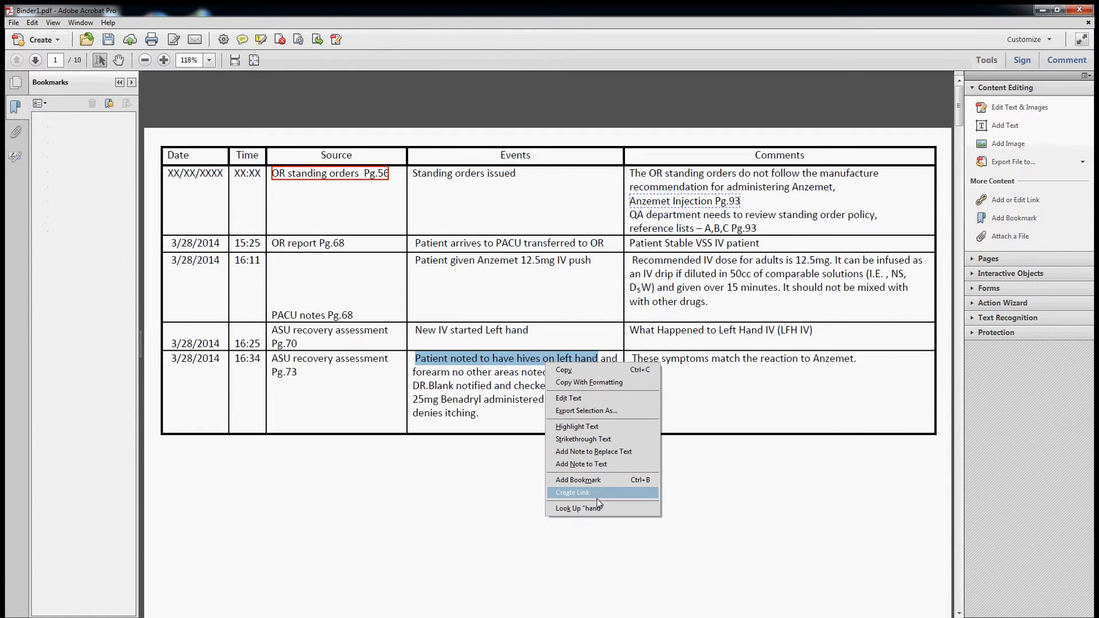
pyautogui.moveTo(609, 506)
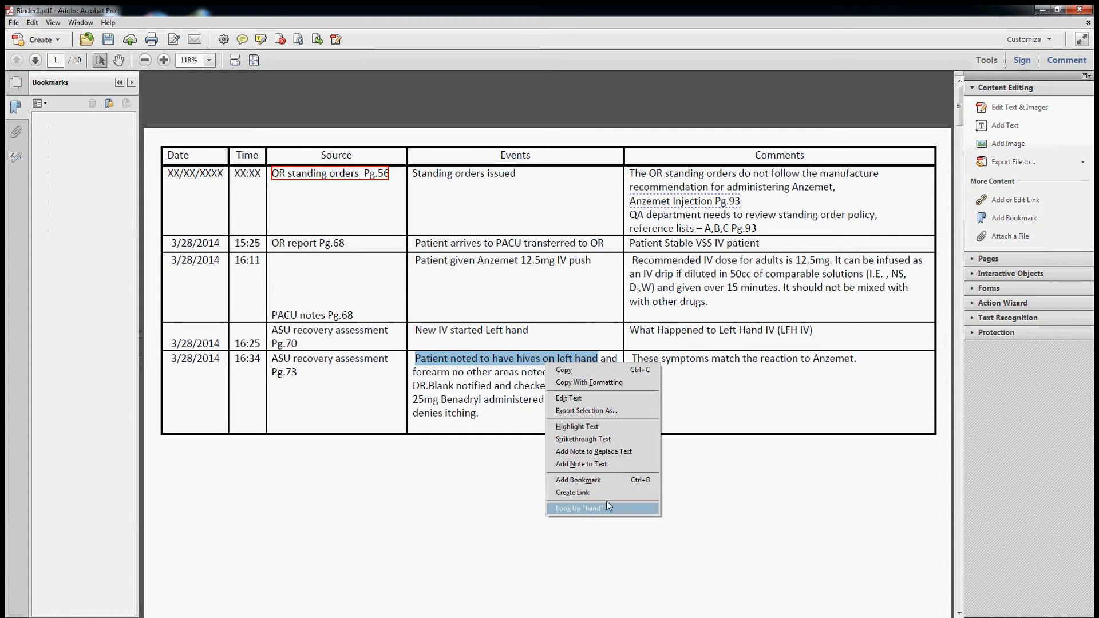
pyautogui.click(572, 492)
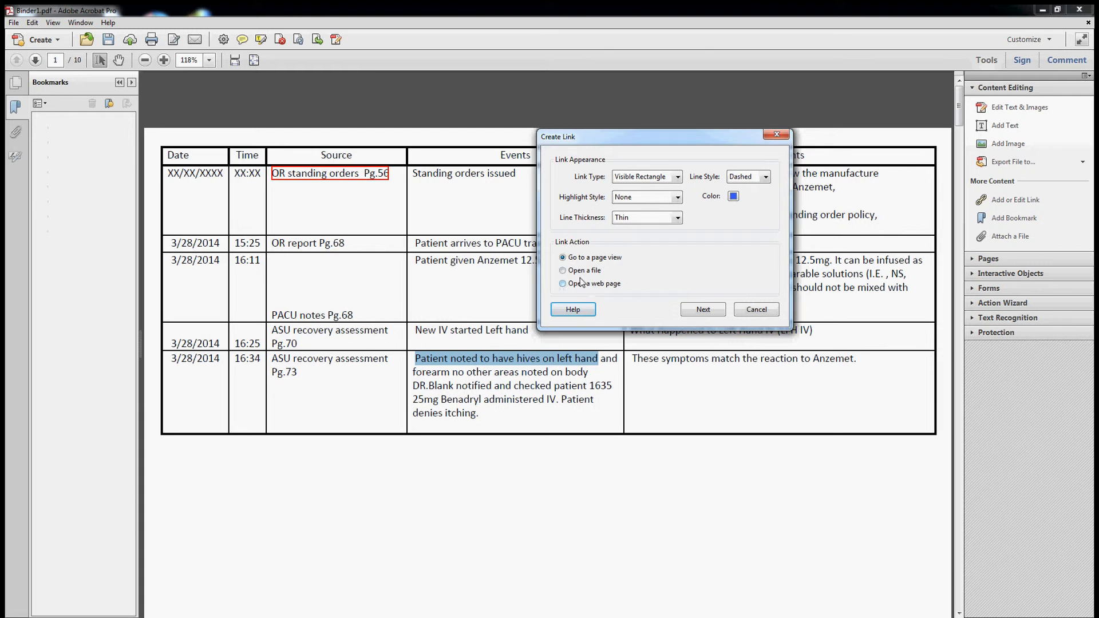
pyautogui.click(563, 270)
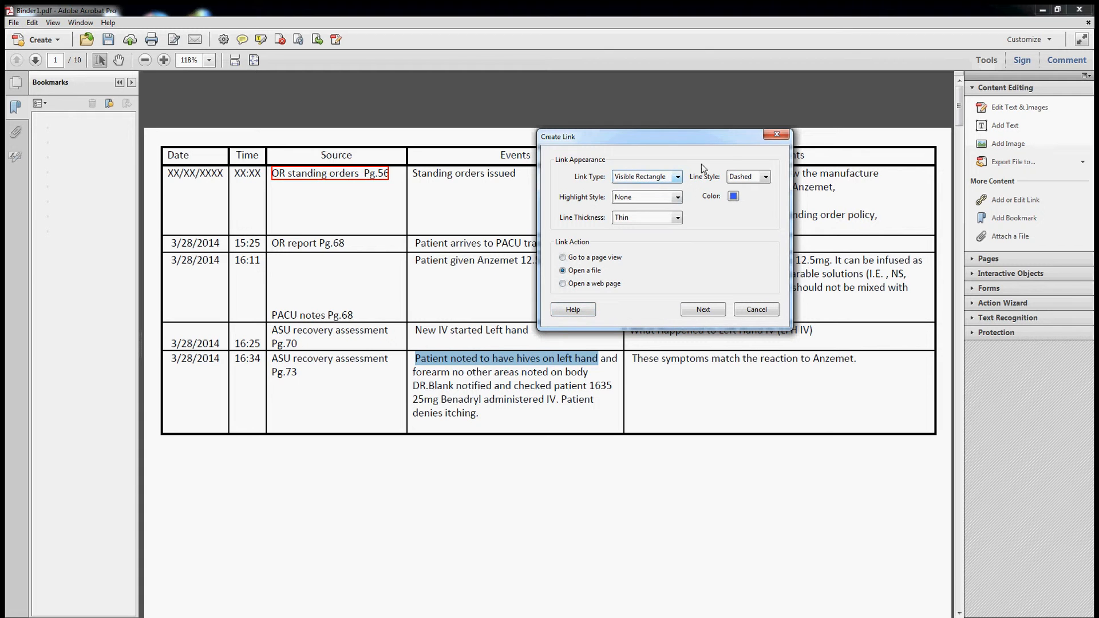
# - Set the link type to Visible Rectangle and proceed to choosing the target file
pyautogui.click(677, 177)
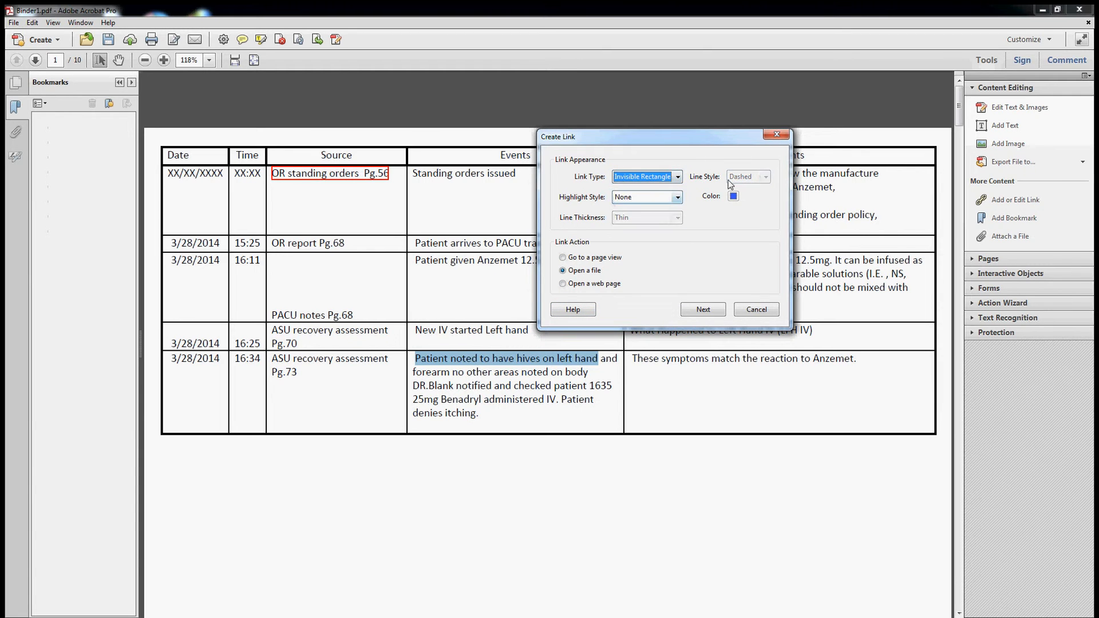
pyautogui.click(676, 177)
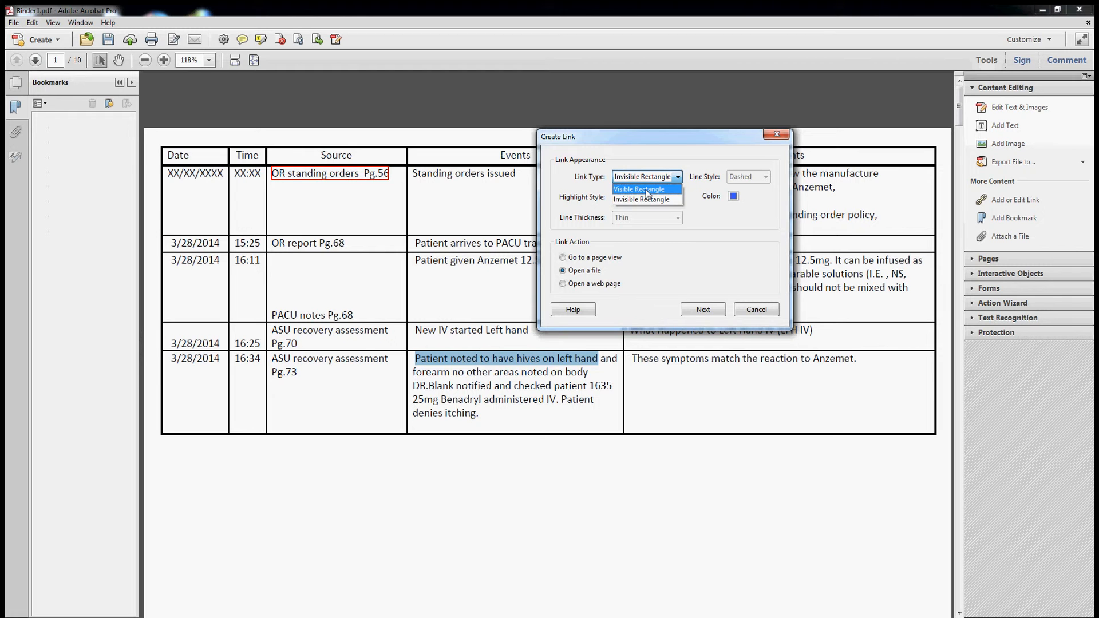
pyautogui.click(639, 189)
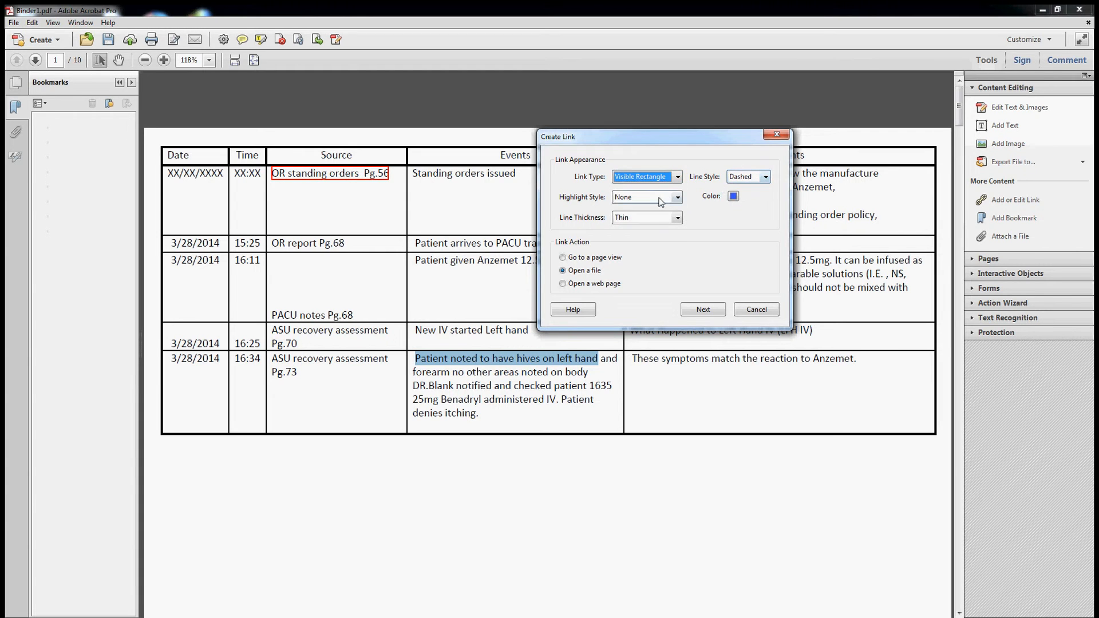
pyautogui.click(703, 309)
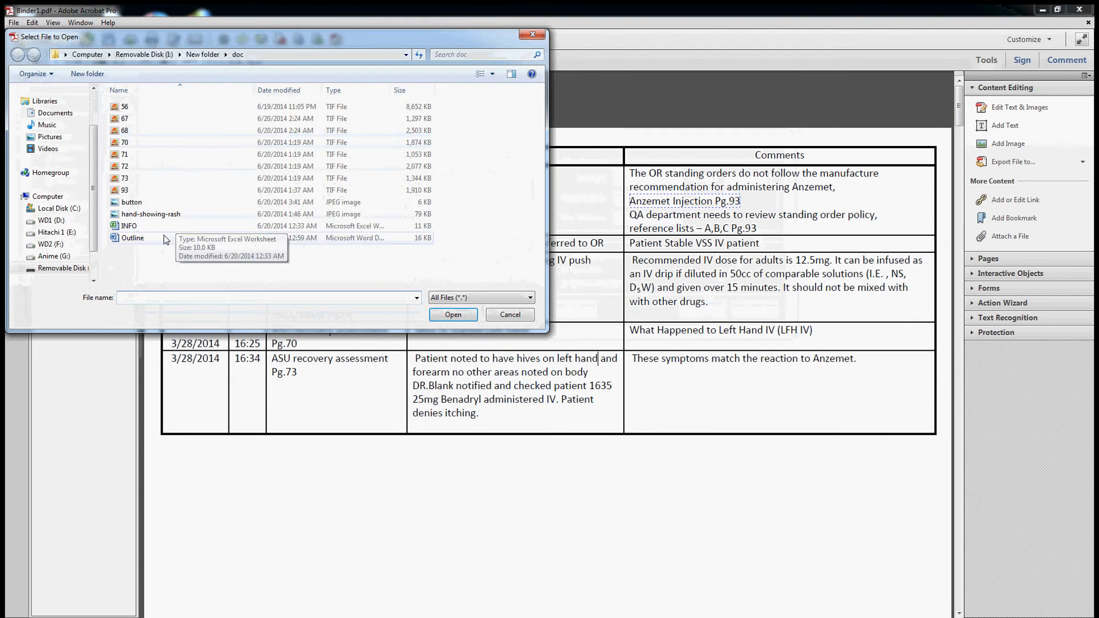
pyautogui.moveTo(170, 214)
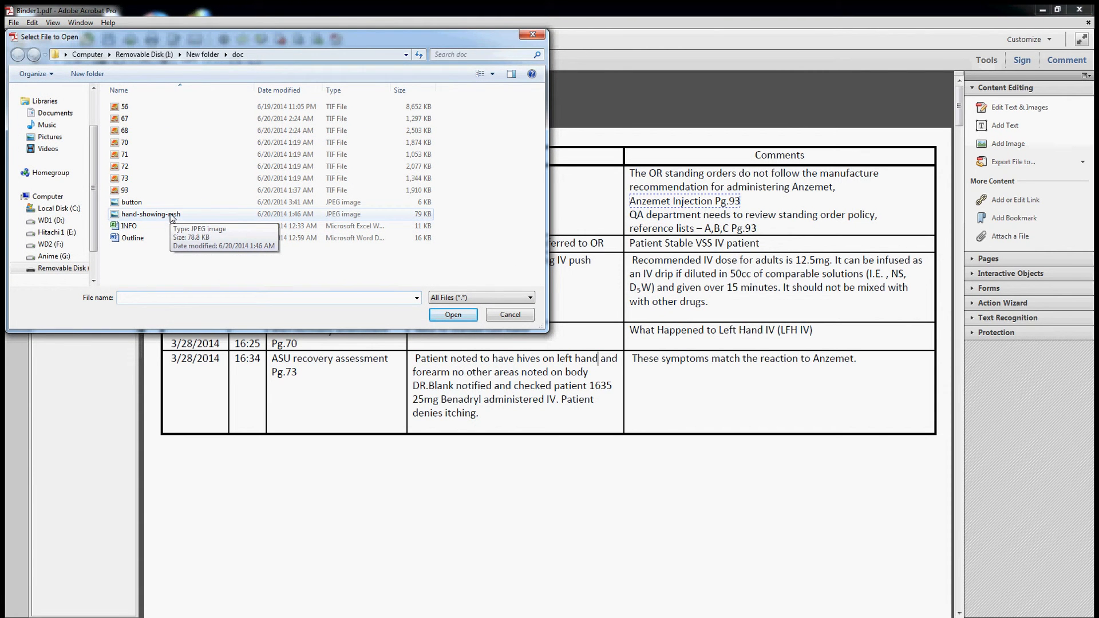
# - Target hand-showing-rash.jpg, confirm the link opens the photo, then close the viewer
pyautogui.click(511, 313)
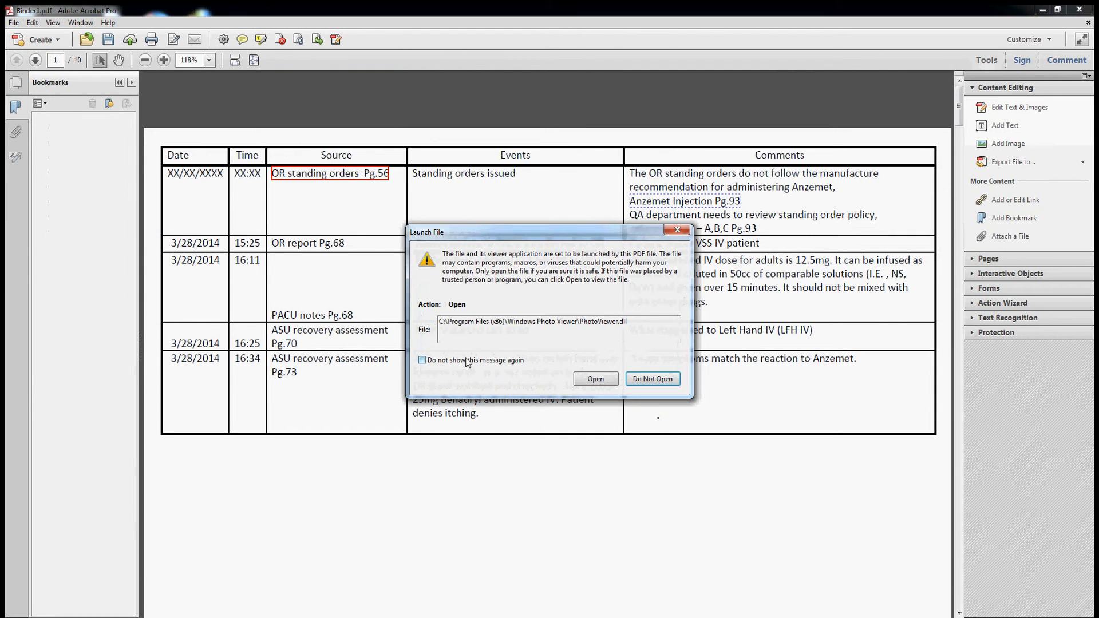
pyautogui.click(595, 377)
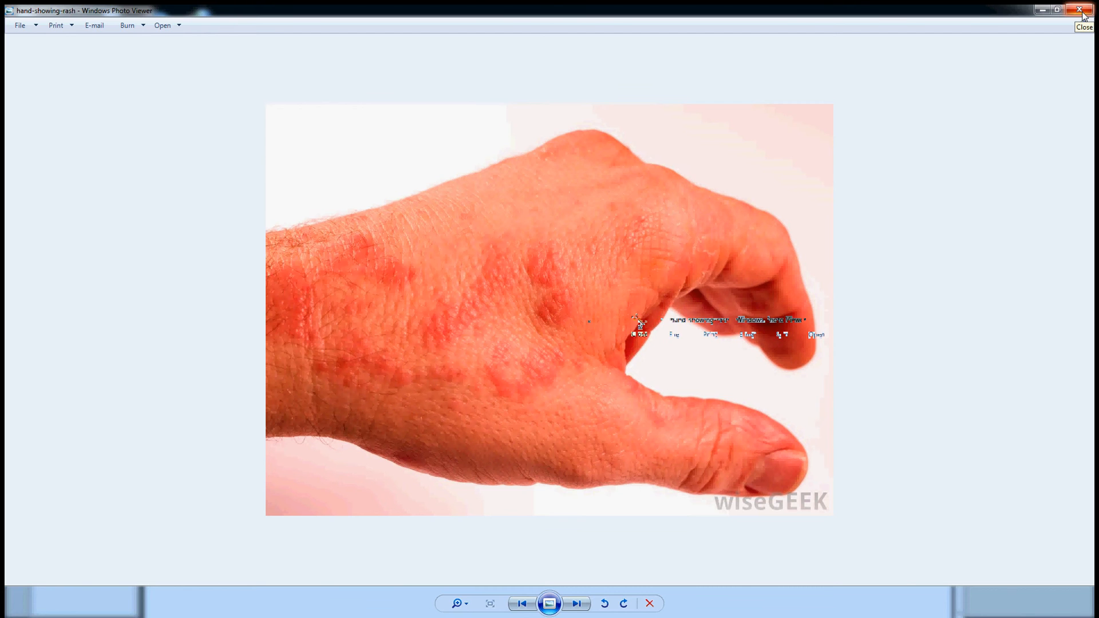
pyautogui.click(1078, 9)
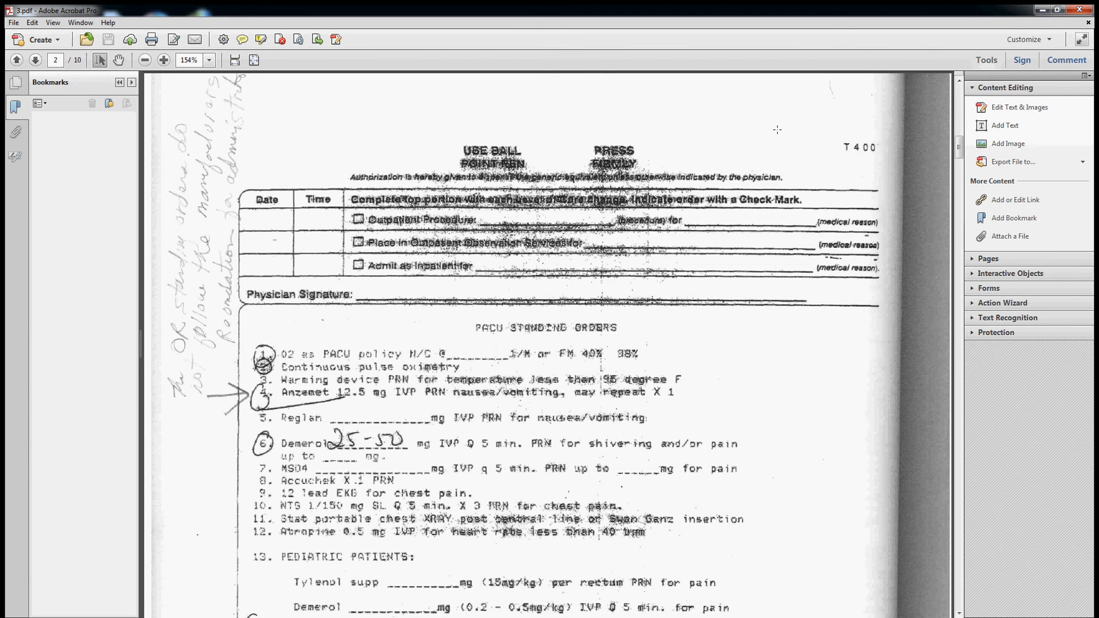
# - Add the red PUSH button image at the top right of the PACU standing orders page
pyautogui.click(1021, 108)
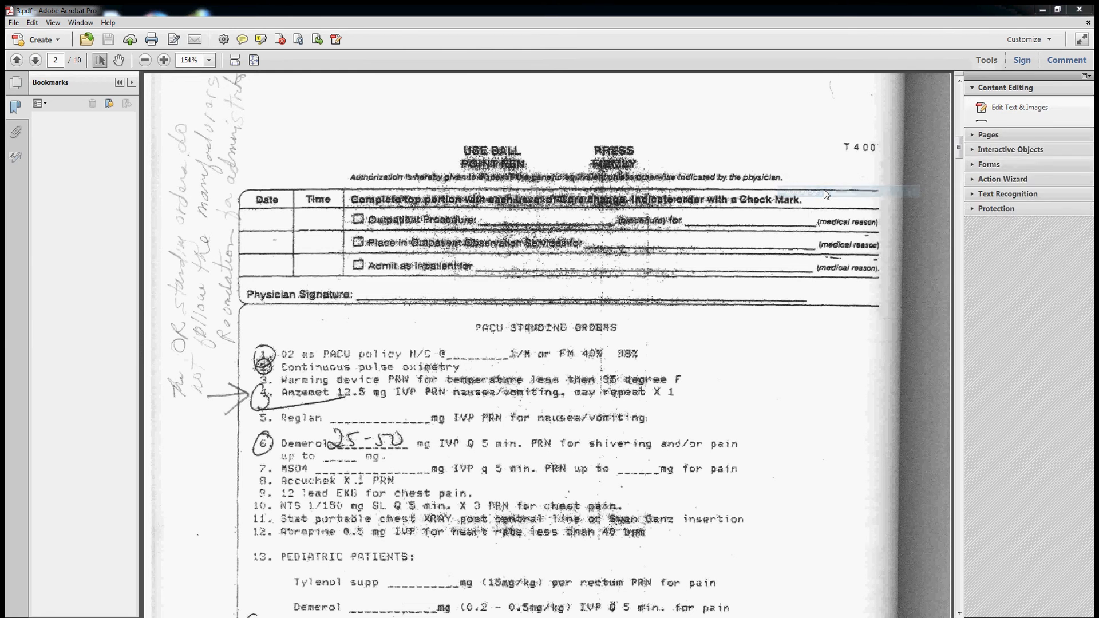
pyautogui.click(1008, 144)
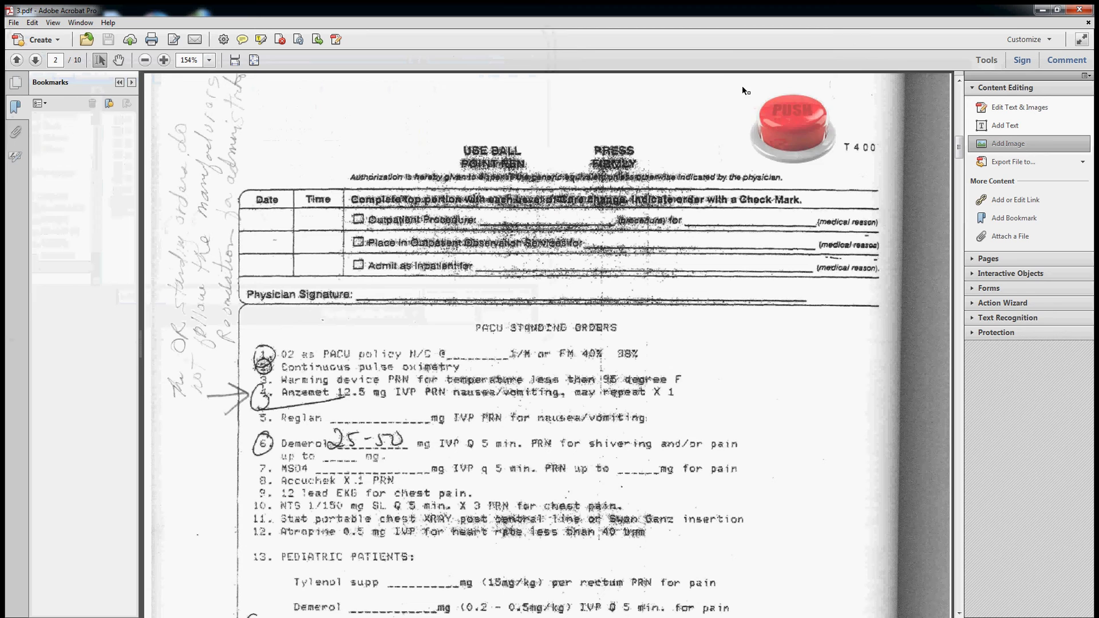
pyautogui.click(793, 126)
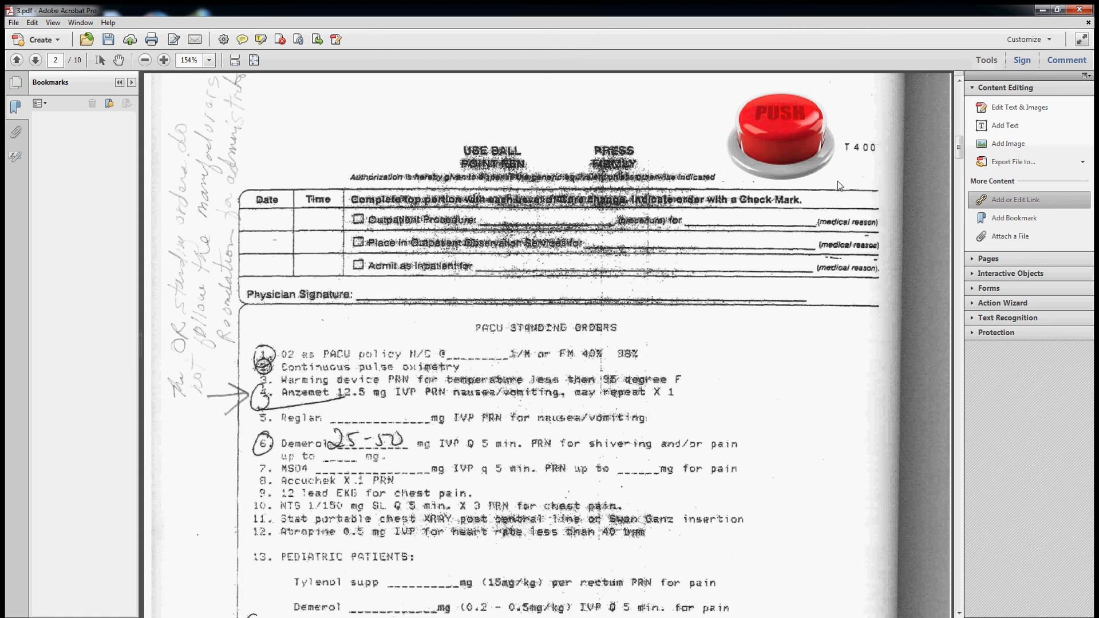
# - Give the PUSH button an Invisible Rectangle go-to-page-view link targeting the page 1 timeline table
pyautogui.click(1014, 199)
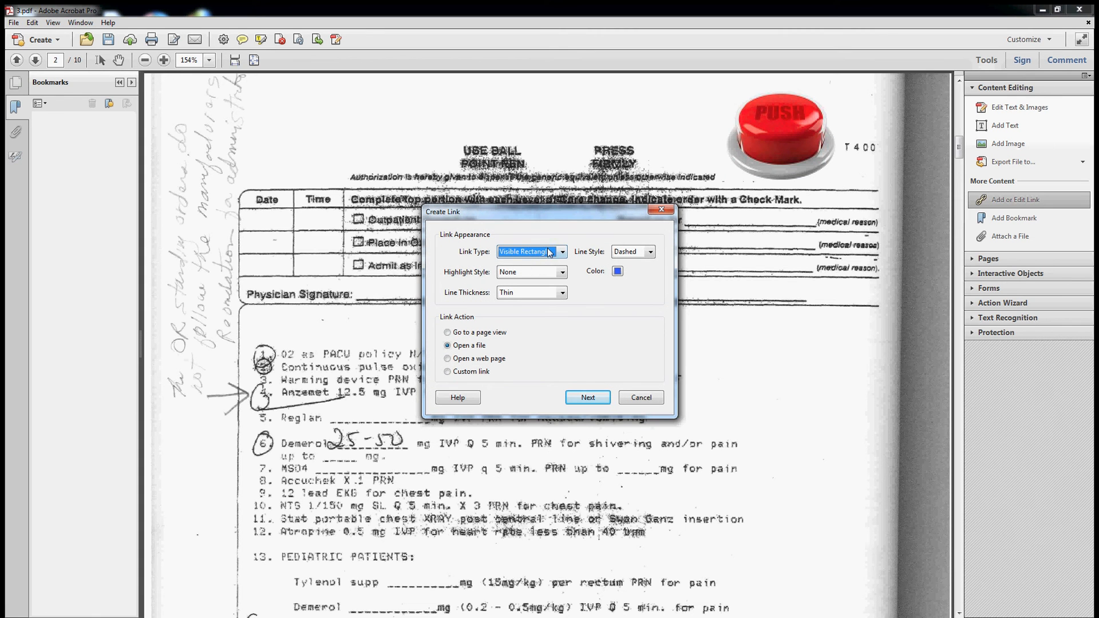
pyautogui.click(562, 251)
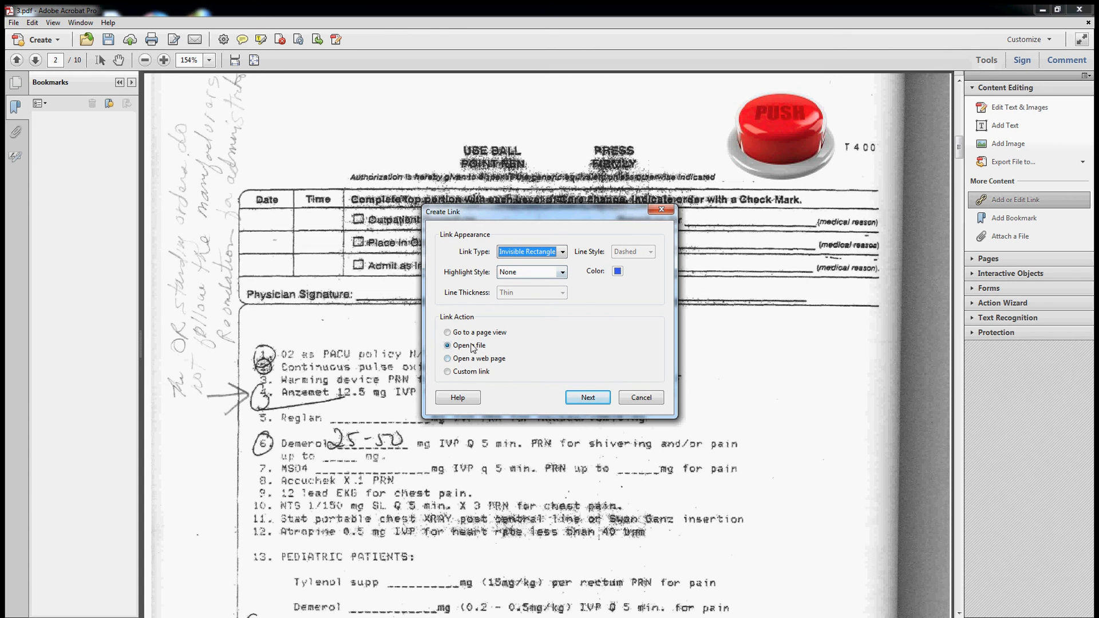
pyautogui.click(588, 397)
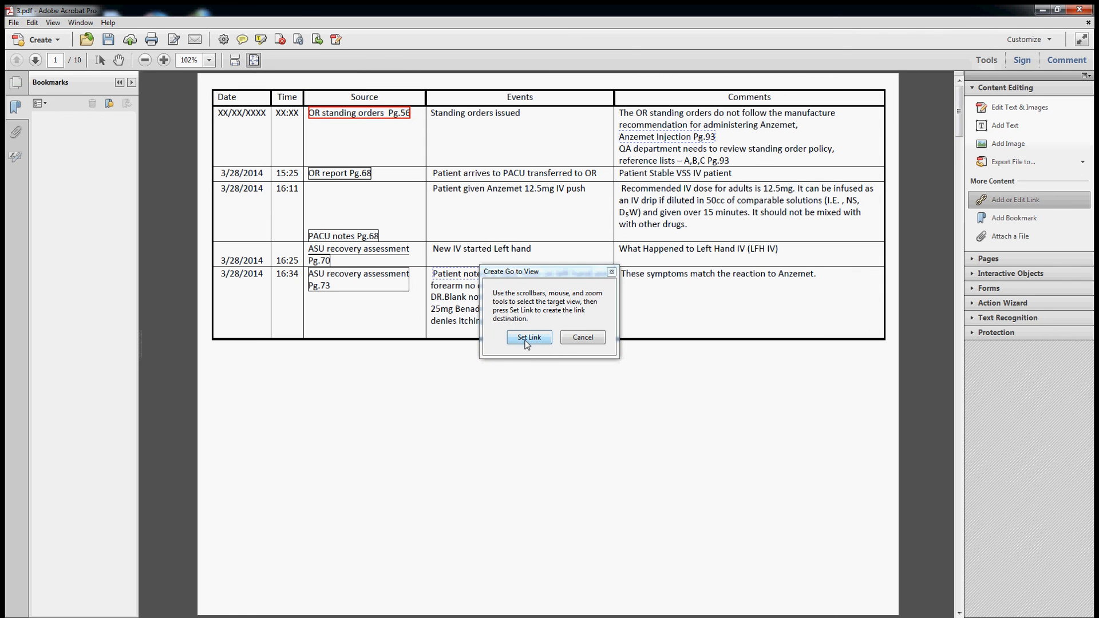
pyautogui.click(529, 336)
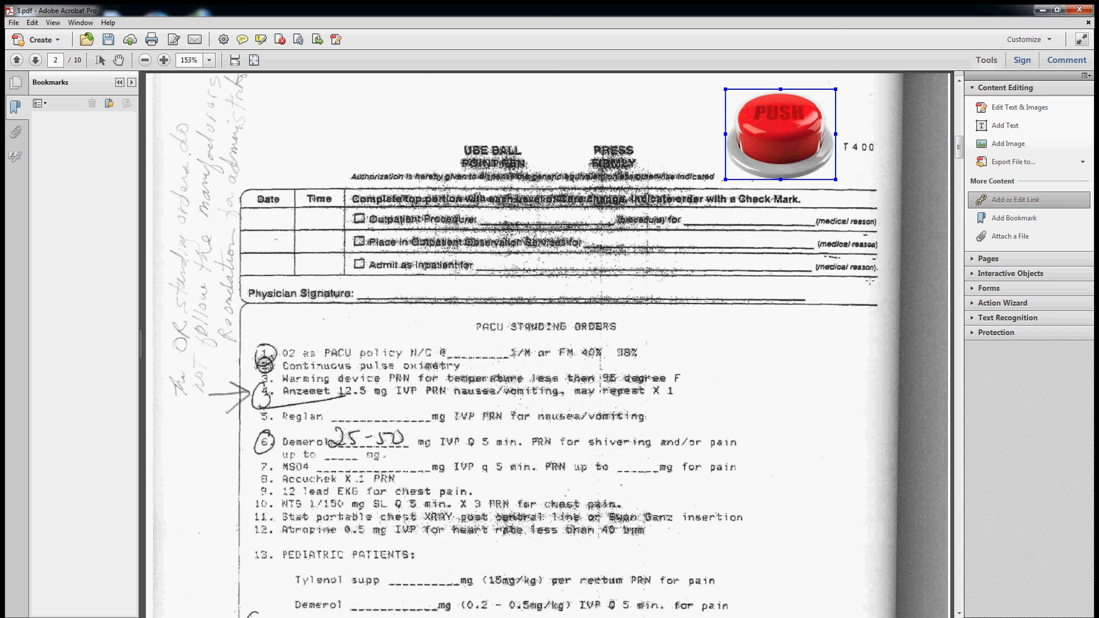
pyautogui.moveTo(409, 85)
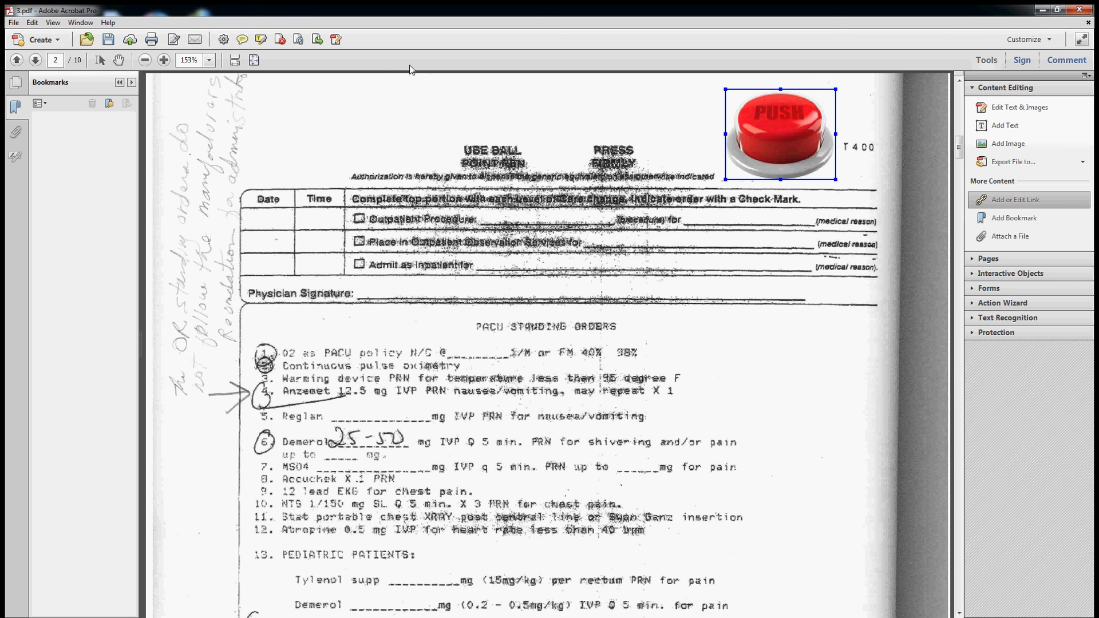